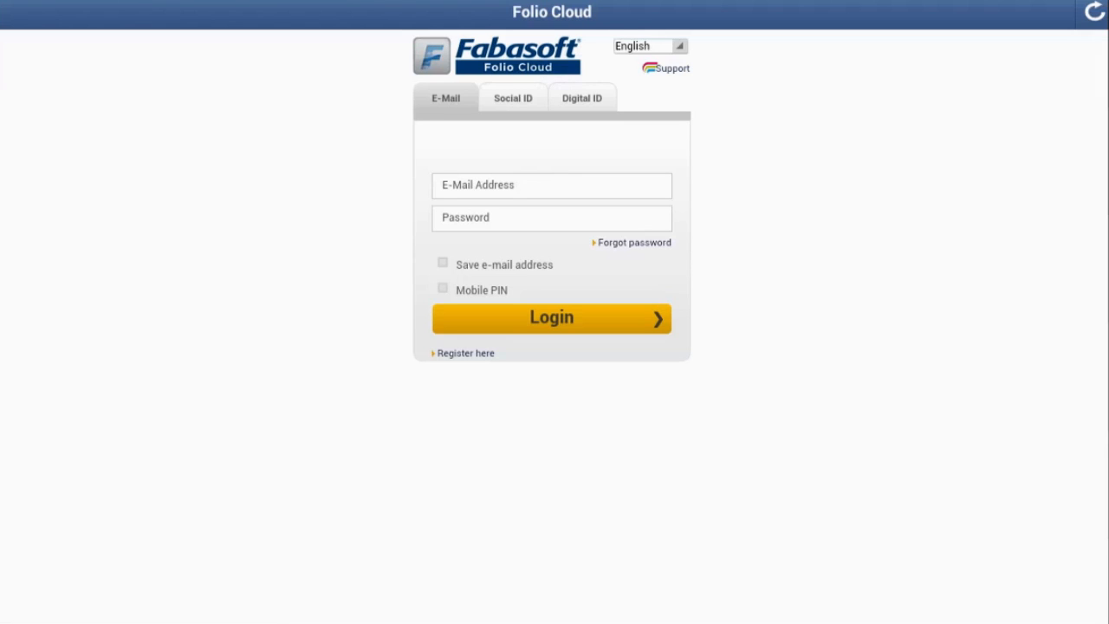
# Step: Register a new free account and return to the sign-in screen after the activation e-mail notice
pyautogui.click(551, 319)
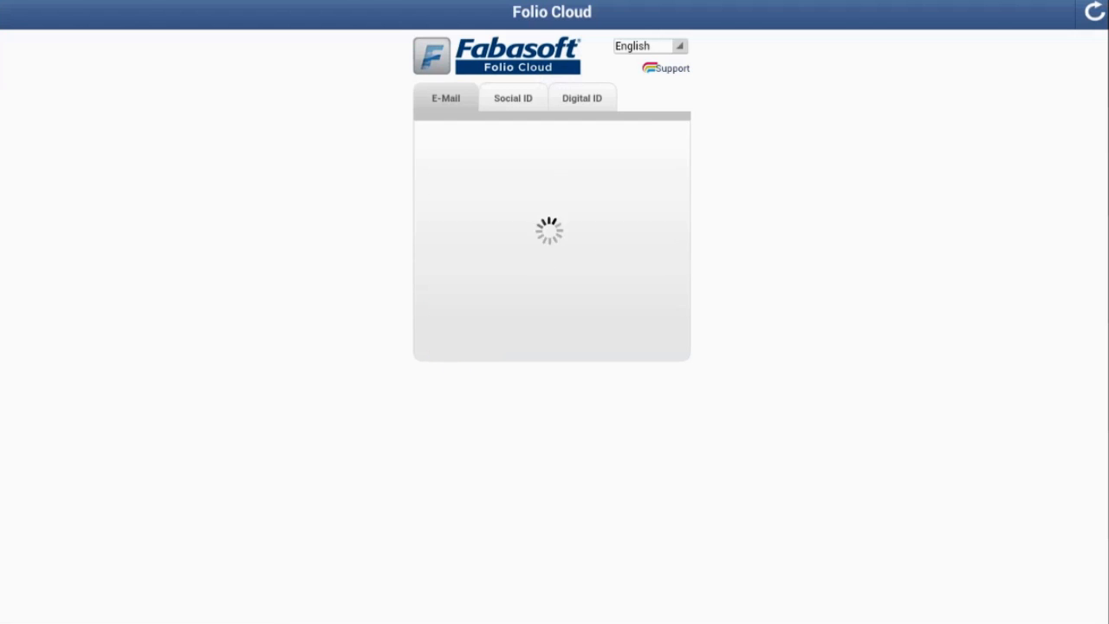
pyautogui.click(552, 156)
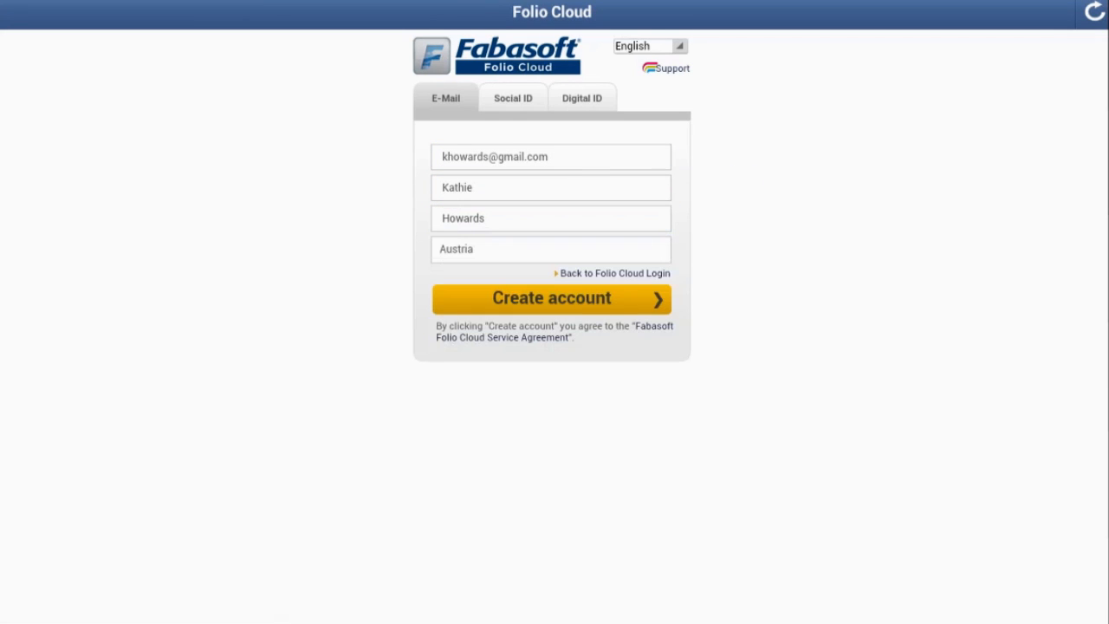
pyautogui.click(551, 298)
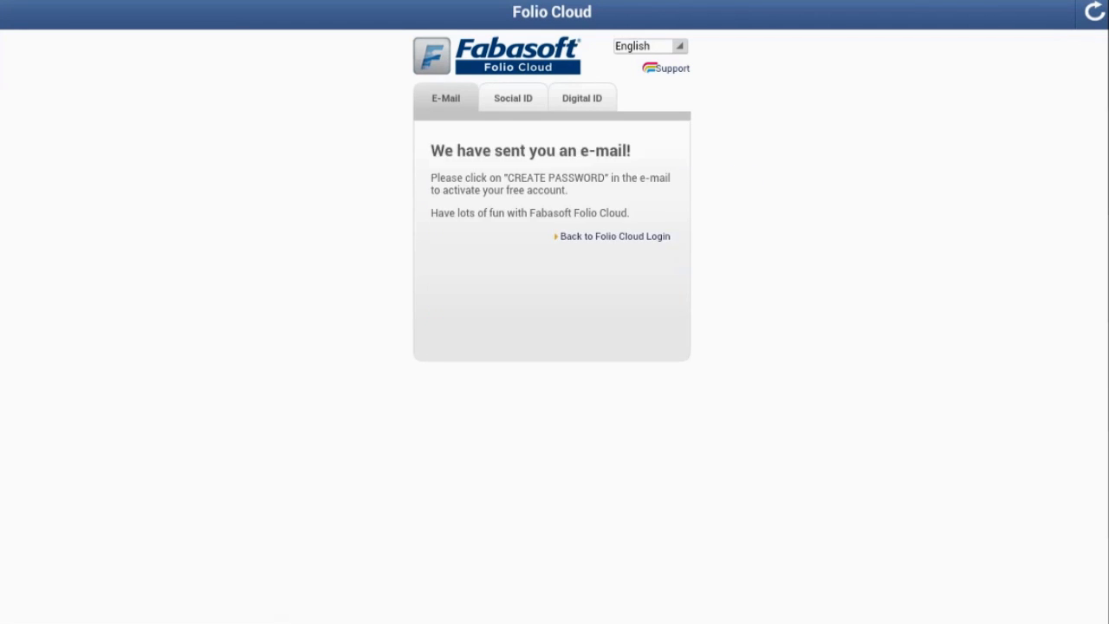
pyautogui.click(614, 236)
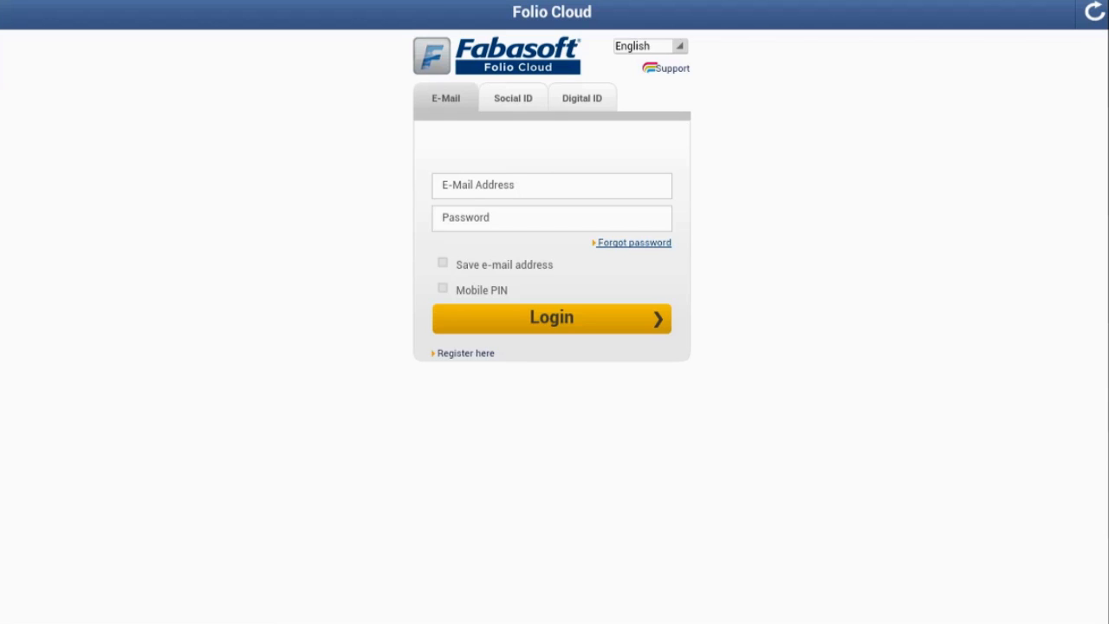
# Step: Review the Digital ID and Social ID options, then sign in with Facebook
pyautogui.click(582, 97)
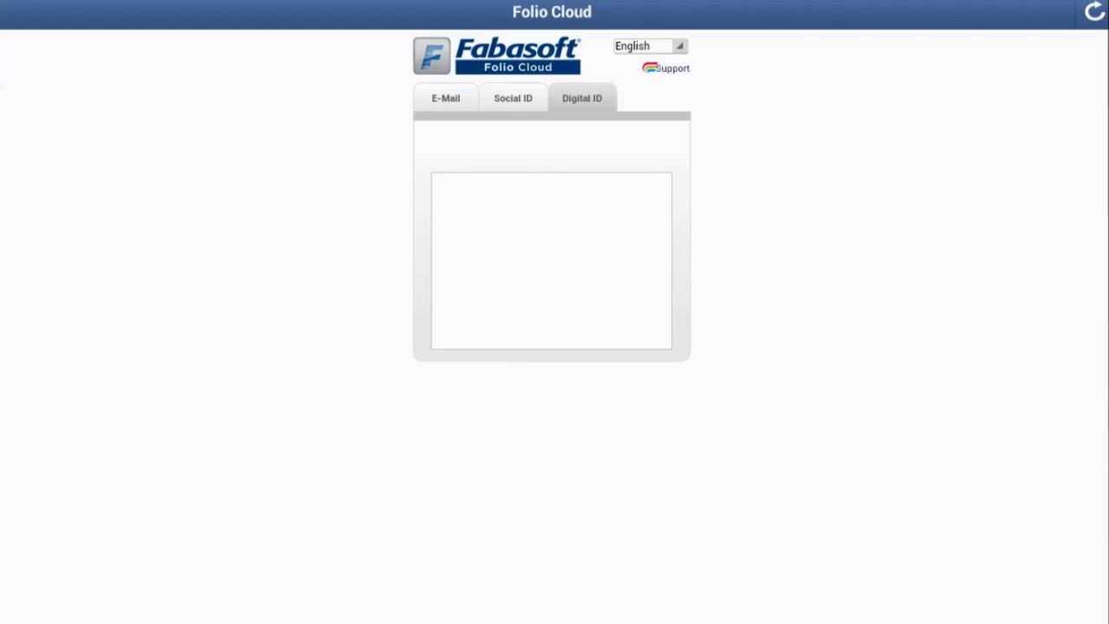
pyautogui.click(513, 97)
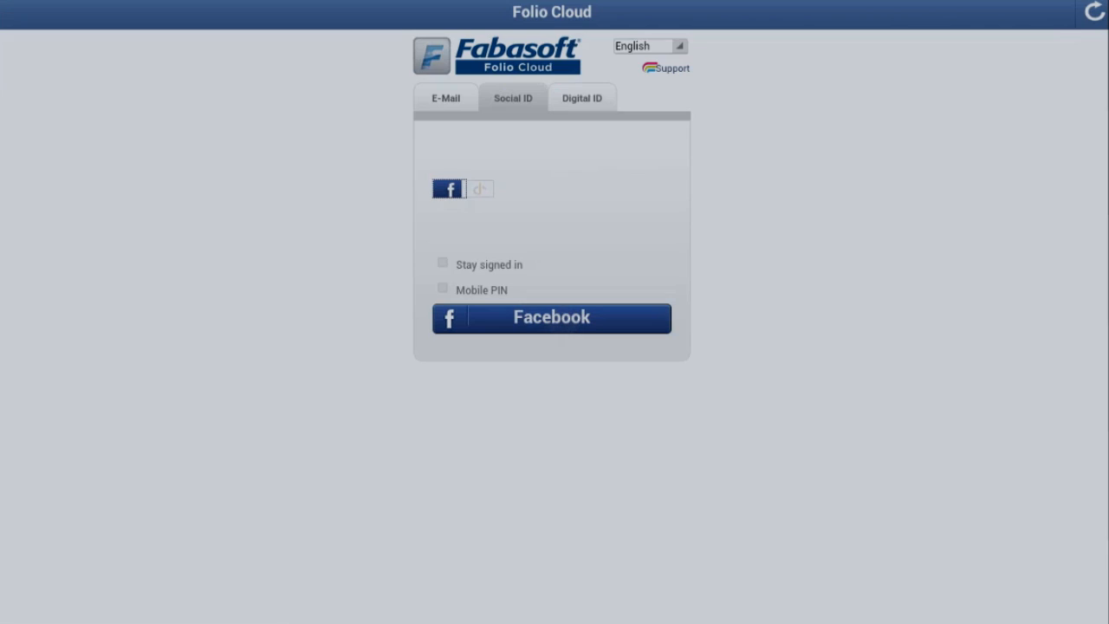
pyautogui.click(551, 317)
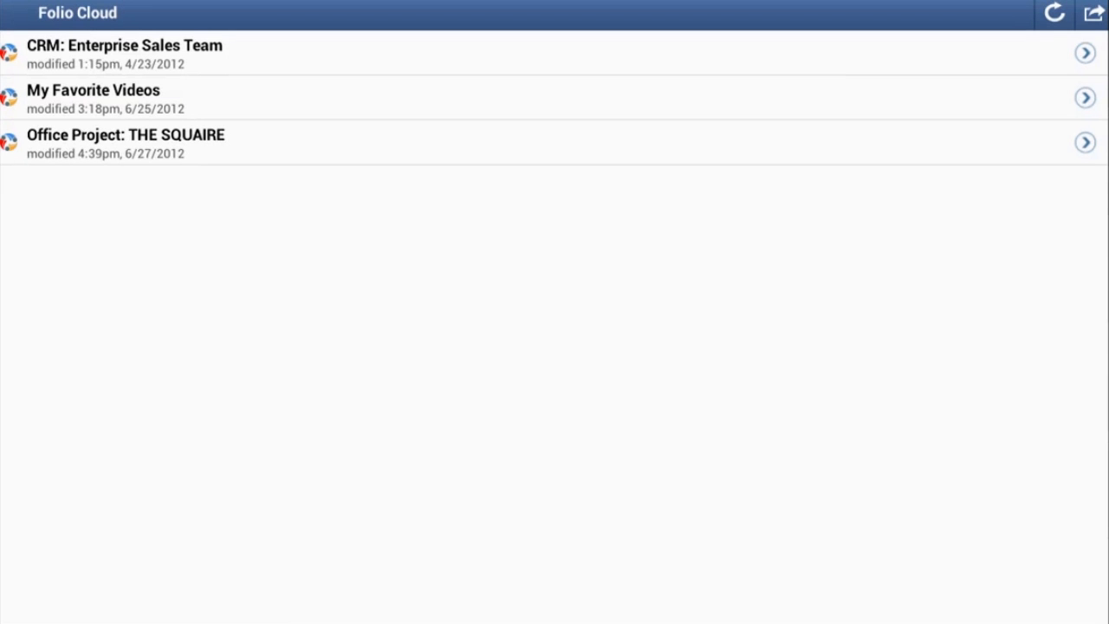
# Step: Create a new team room named 'New Marketing Concept'
pyautogui.click(1093, 14)
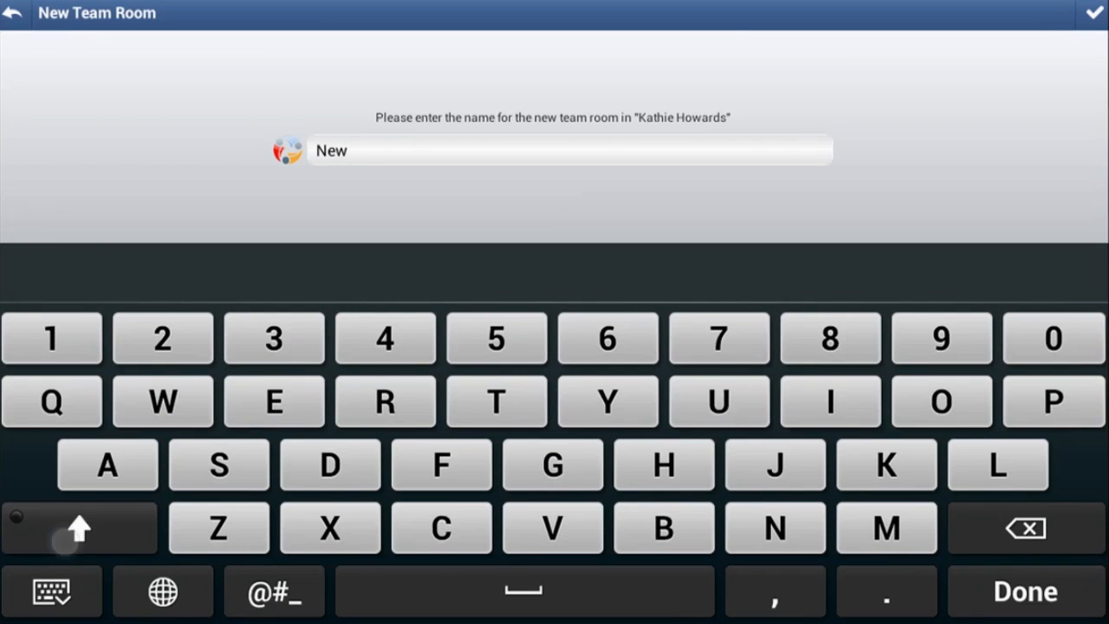
pyautogui.write('Marketing')
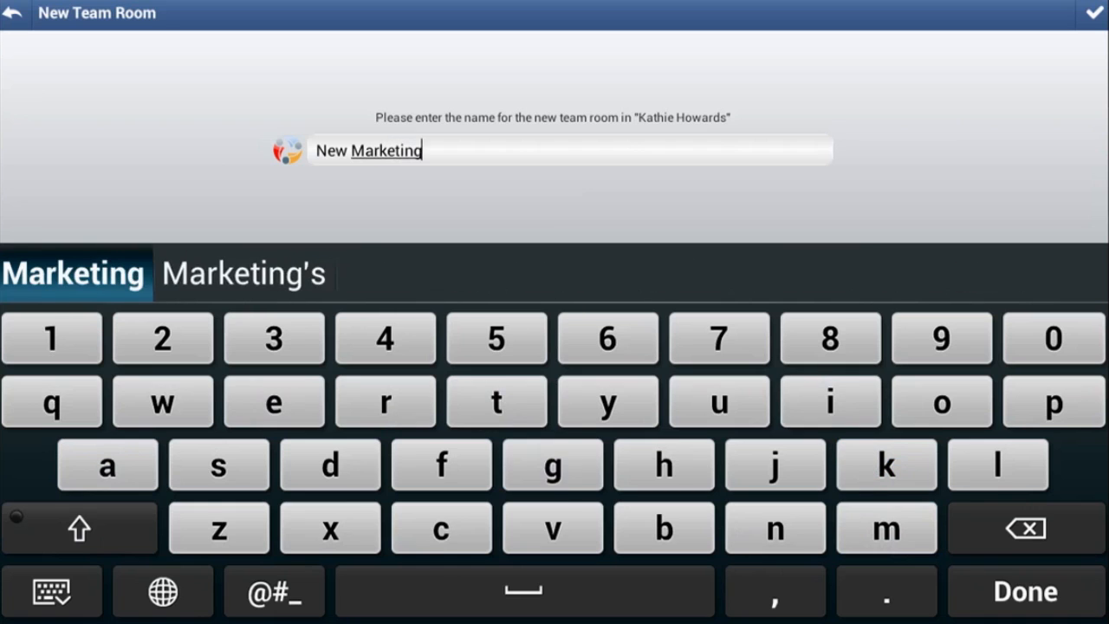
pyautogui.write('Concept')
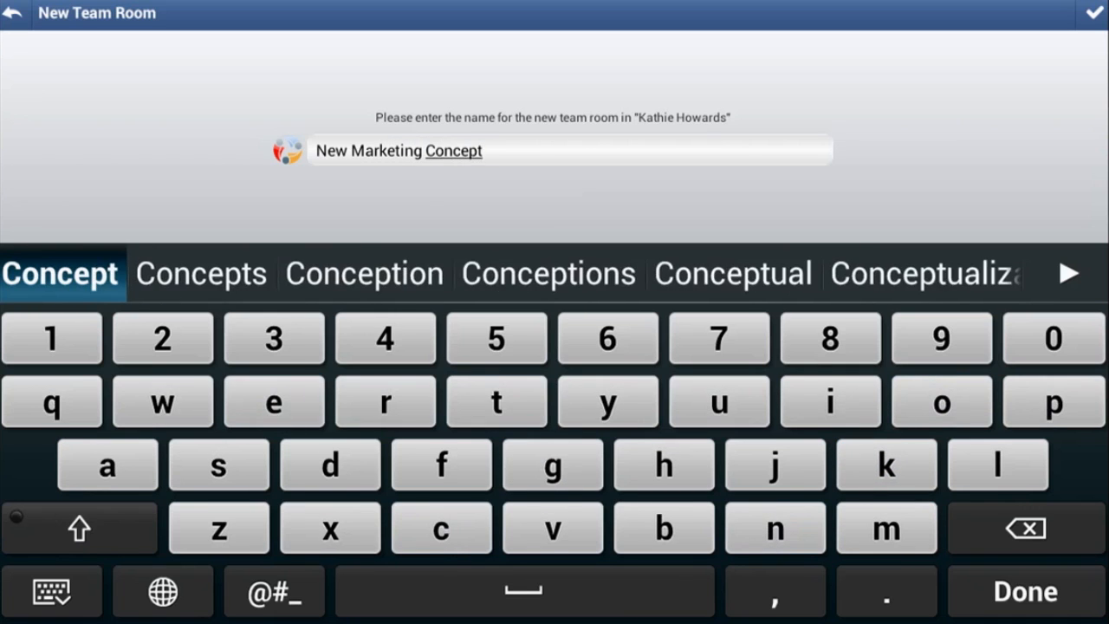
pyautogui.click(1025, 591)
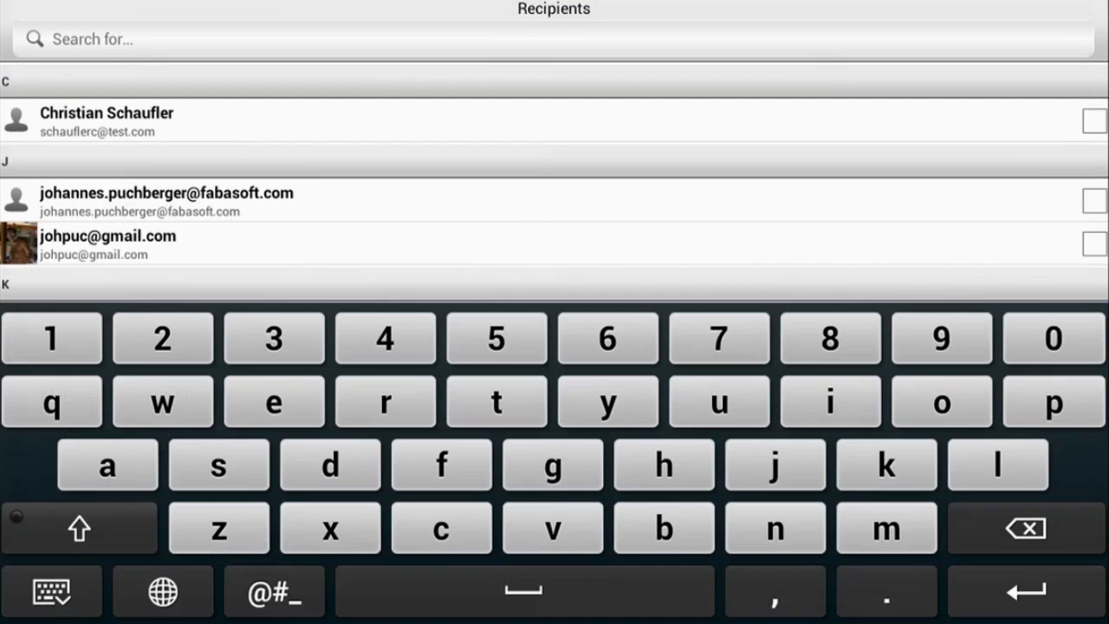
# Step: Search 'tim', choose the matching contact as recipient and send the invitation
pyautogui.write('tim')
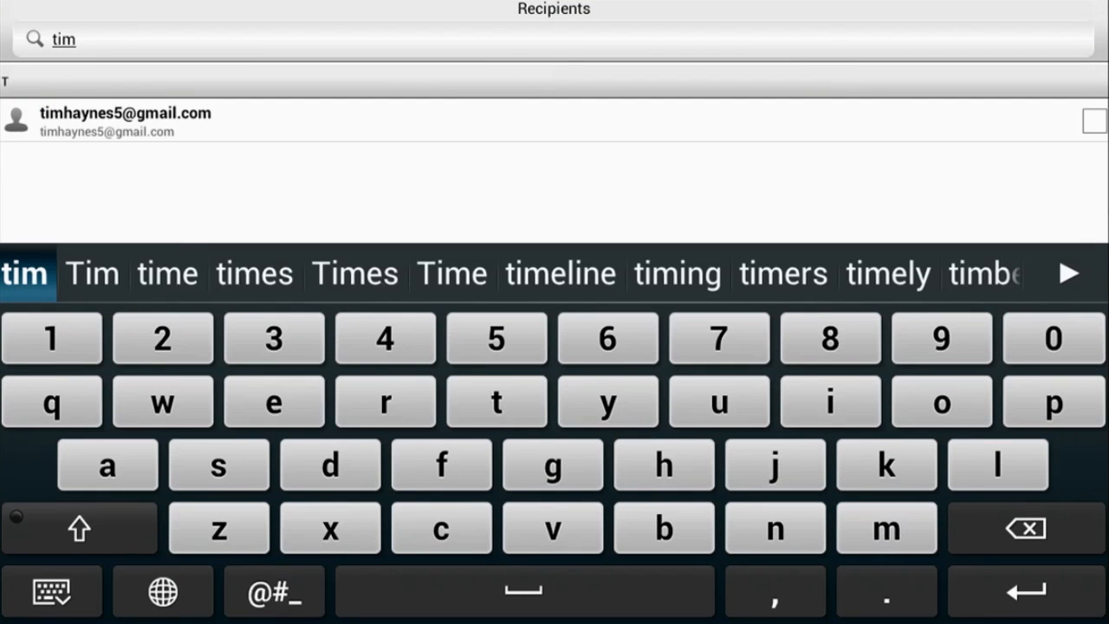
pyautogui.click(1093, 121)
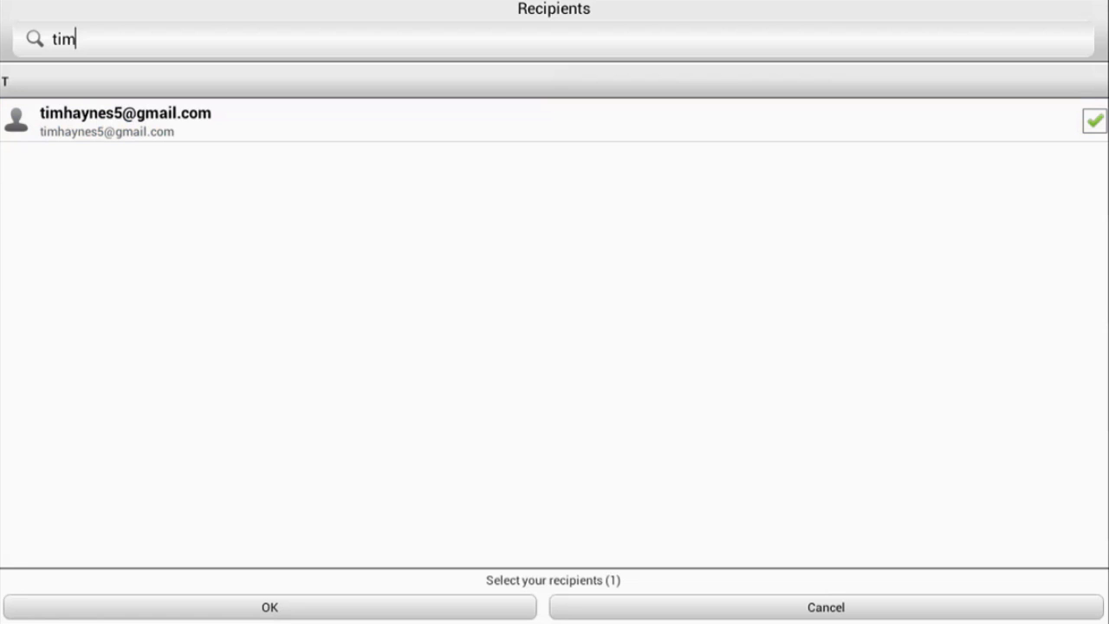
pyautogui.click(270, 607)
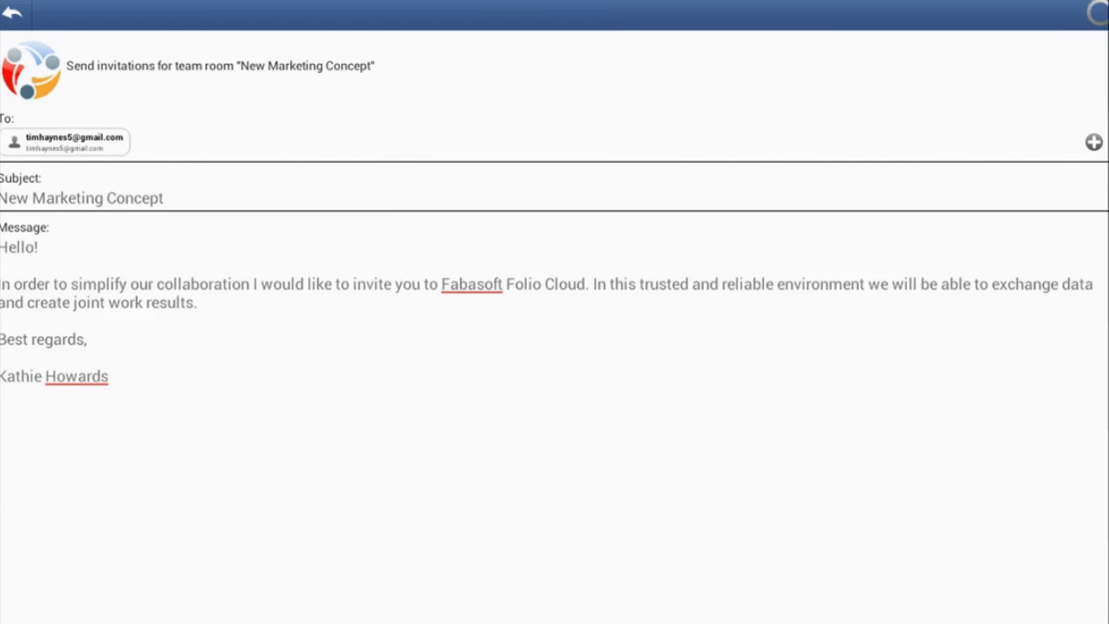
pyautogui.click(12, 13)
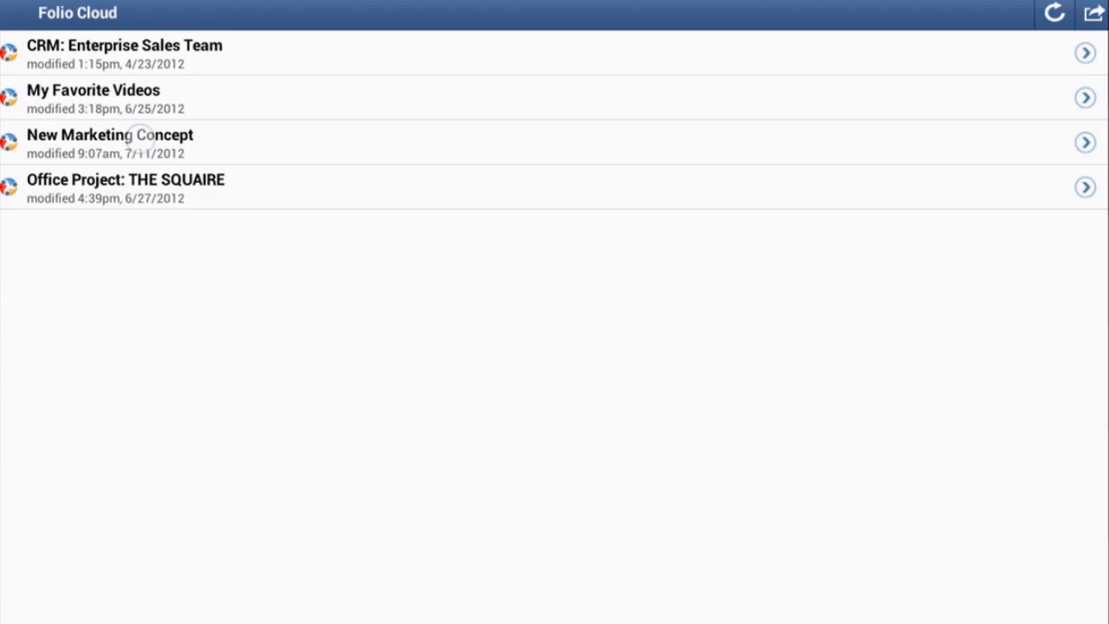
# Step: Invite another person by e-mail address from the New Marketing Concept room
pyautogui.click(111, 136)
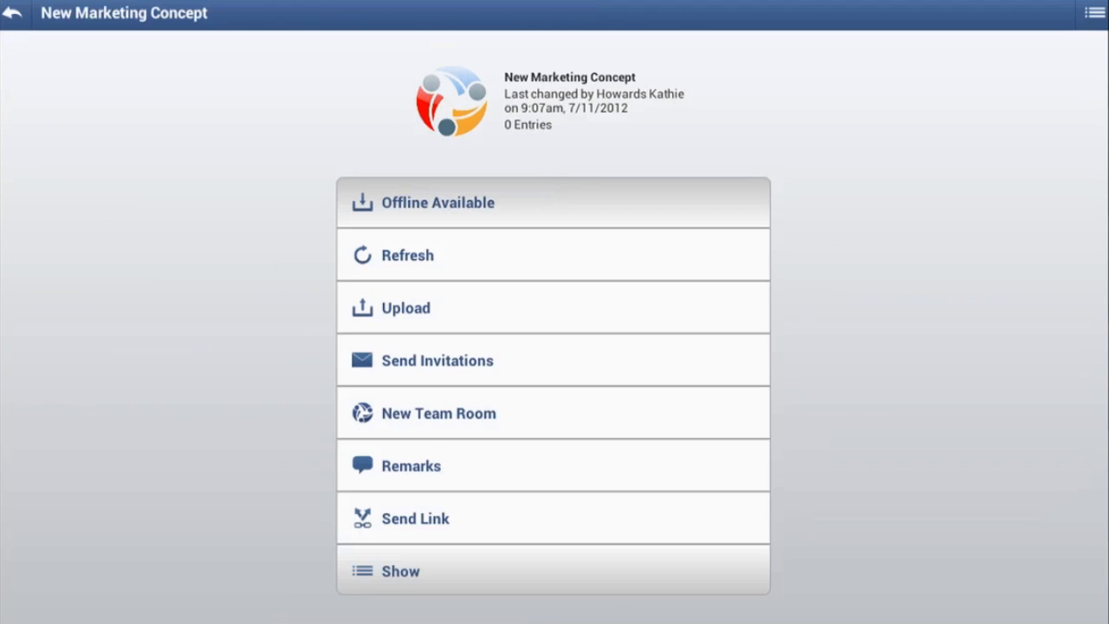
pyautogui.click(535, 362)
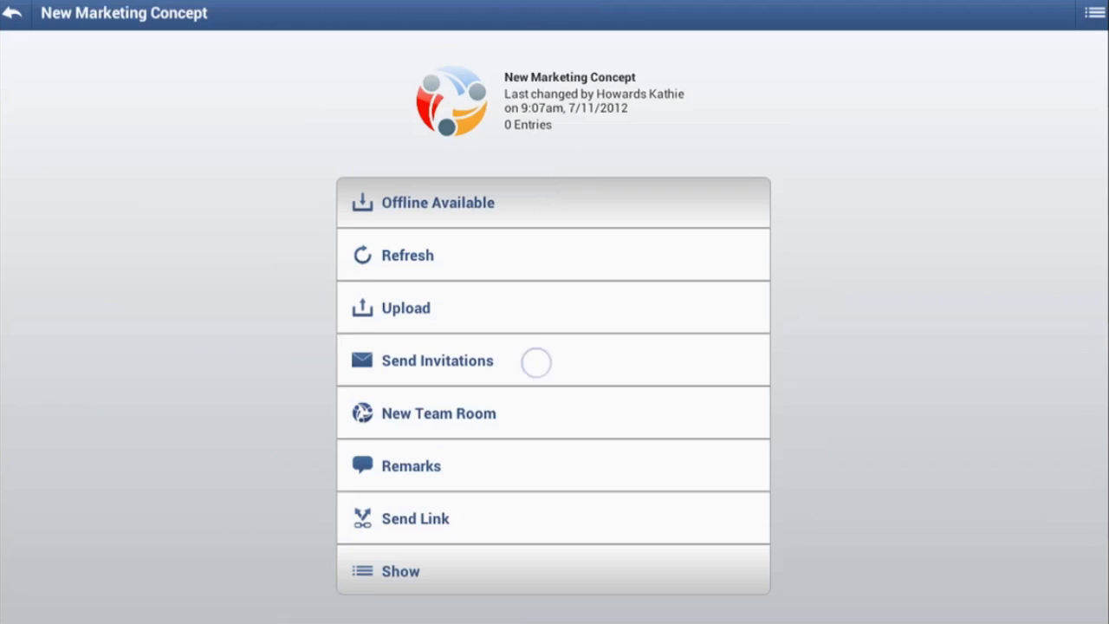
pyautogui.click(437, 361)
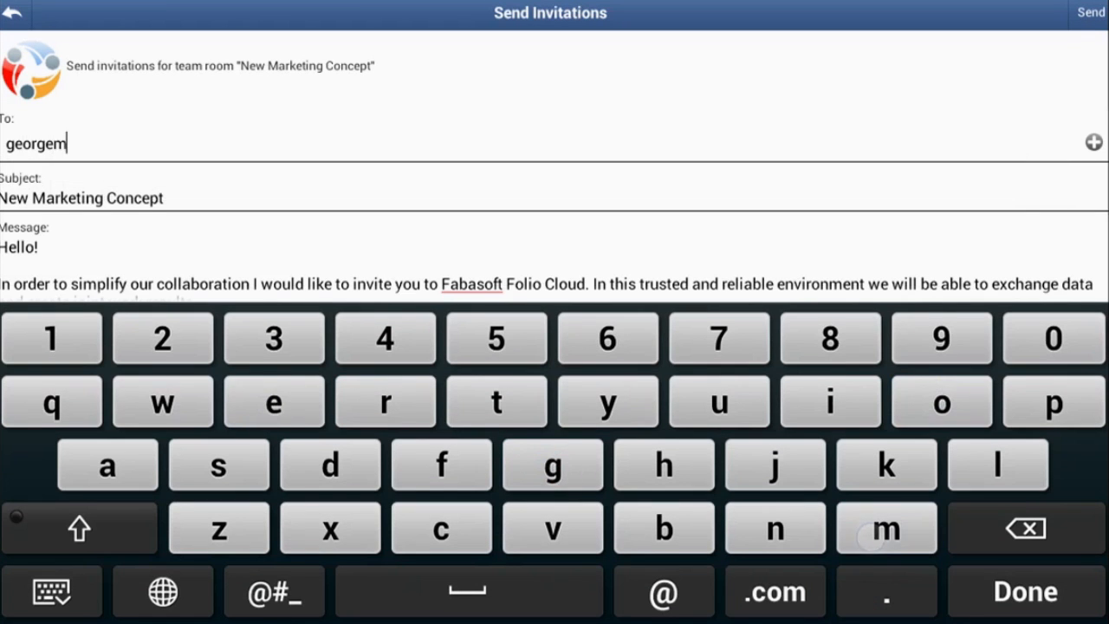
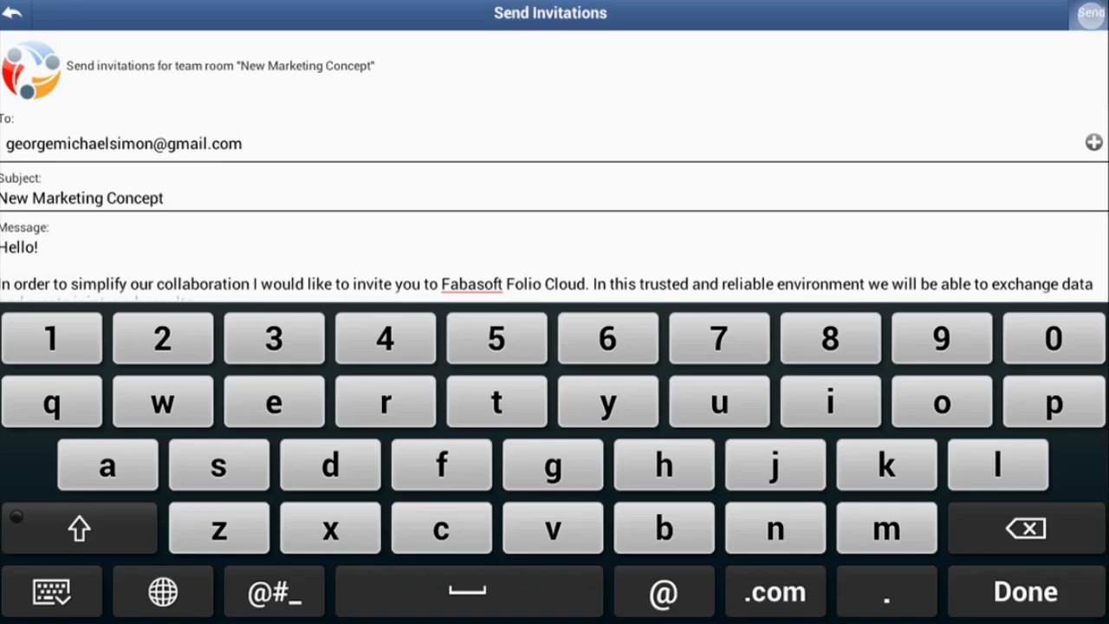
pyautogui.click(12, 14)
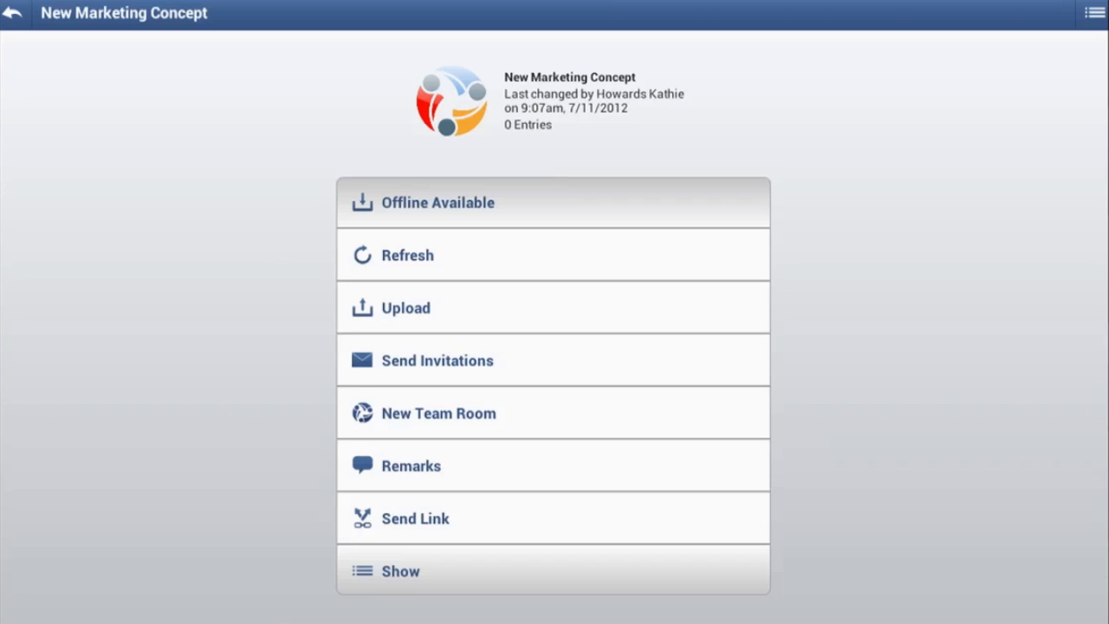
# Step: Upload the five images from the device's Marketing folder into the team room
pyautogui.click(468, 324)
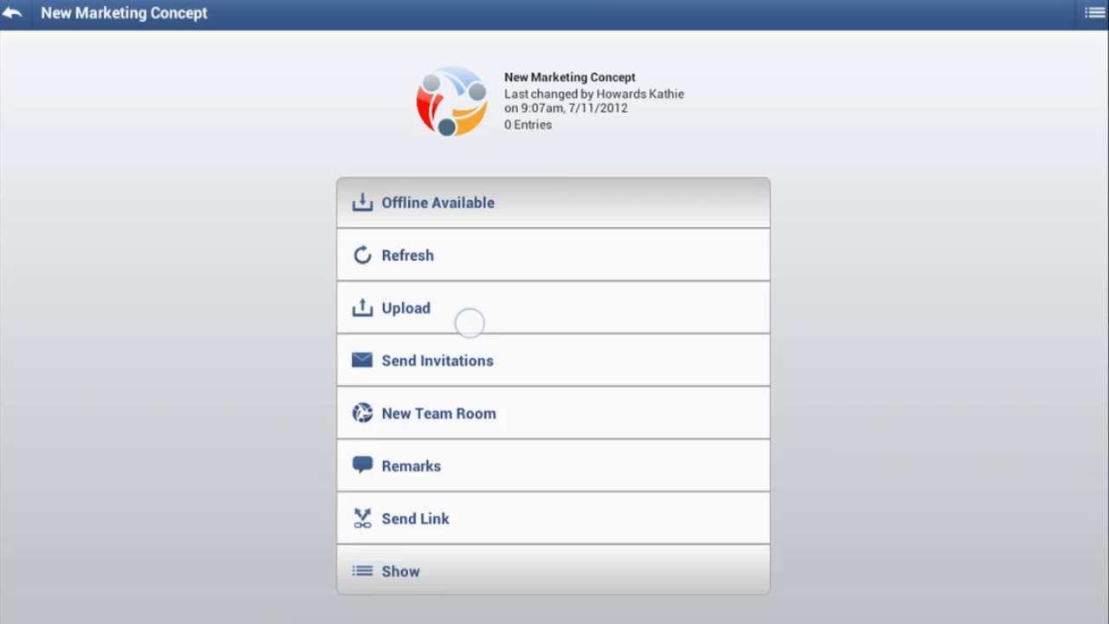
pyautogui.click(406, 308)
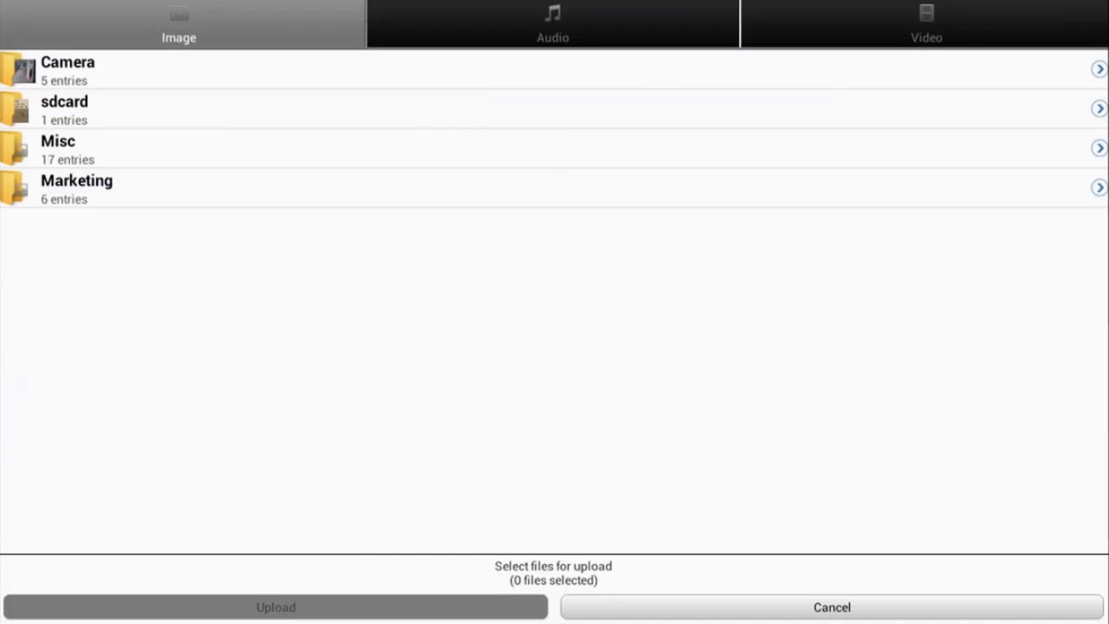
pyautogui.click(76, 187)
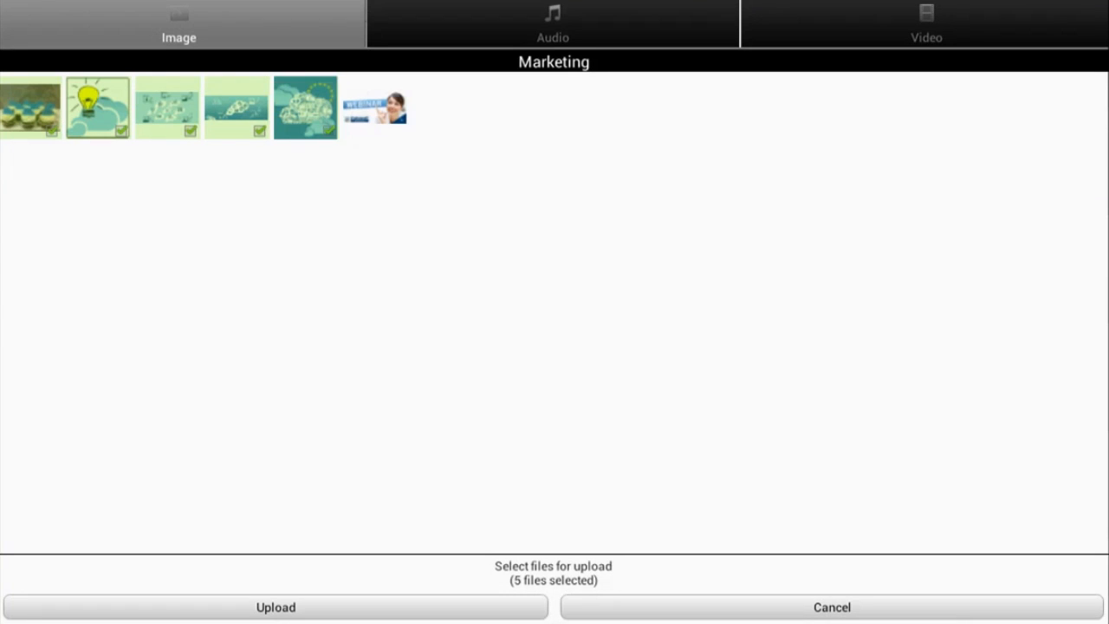
pyautogui.click(275, 606)
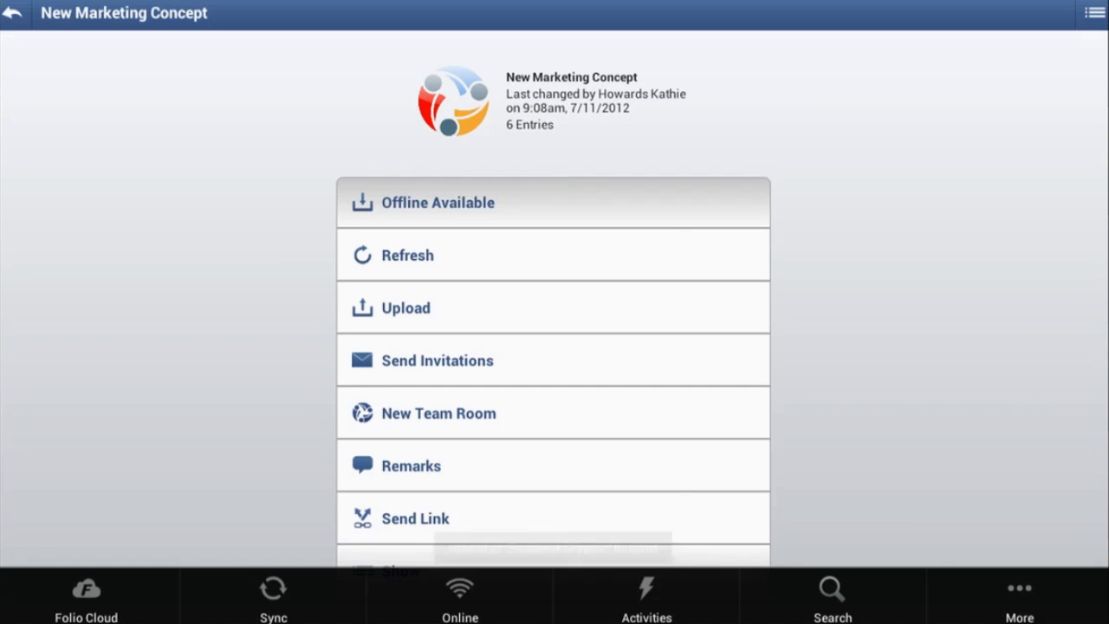
# Step: Accept the Online Store Branding invitation from Activities and reopen New Marketing Concept
pyautogui.click(645, 596)
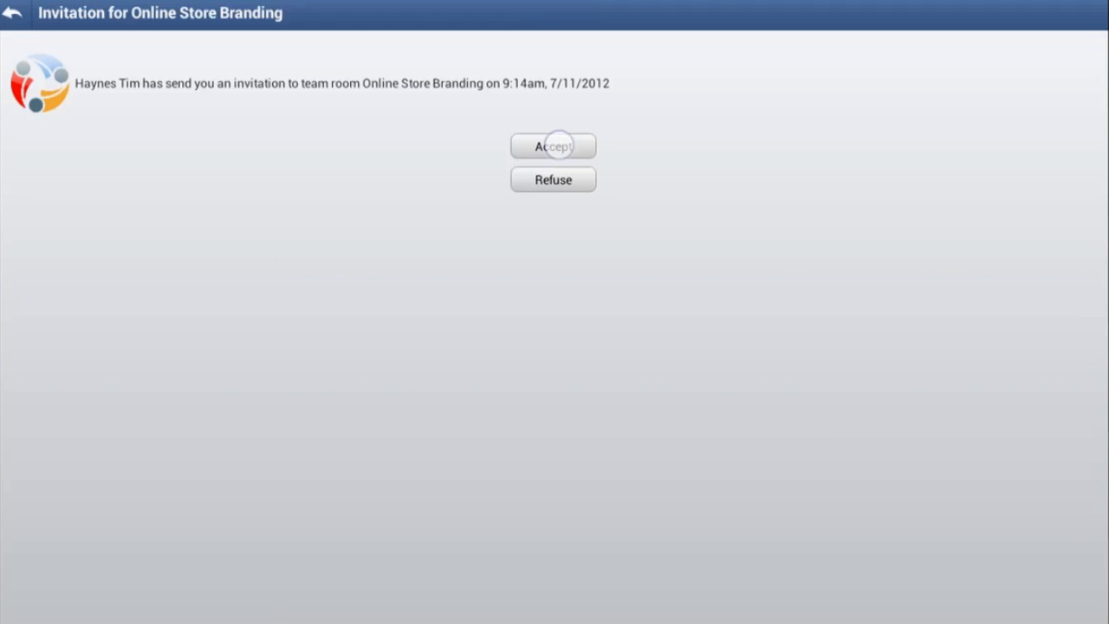
pyautogui.click(553, 145)
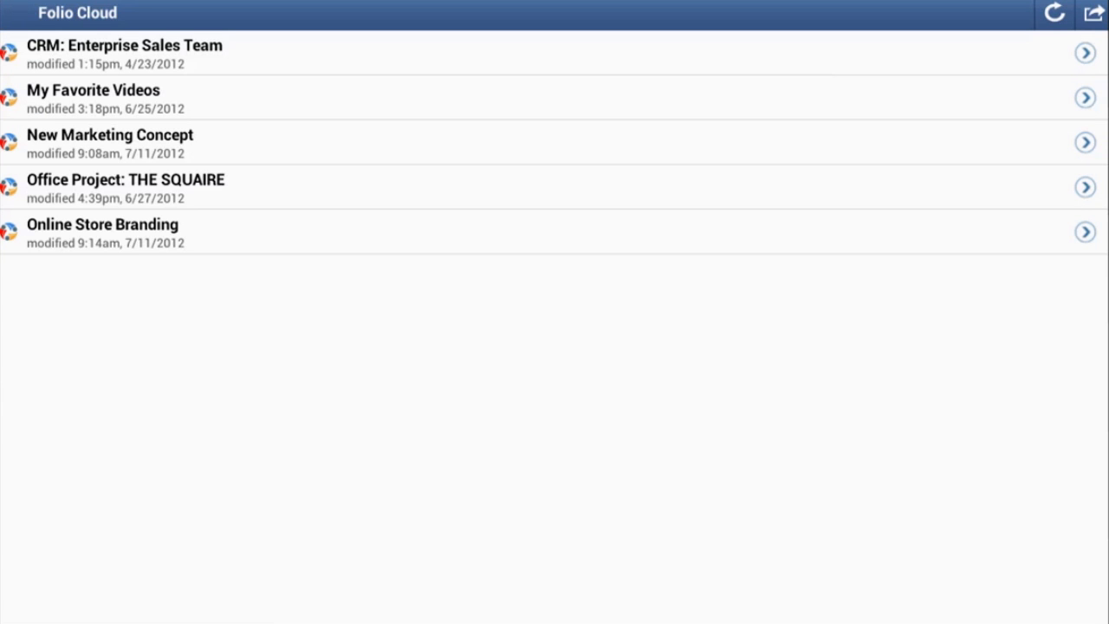
pyautogui.click(1055, 13)
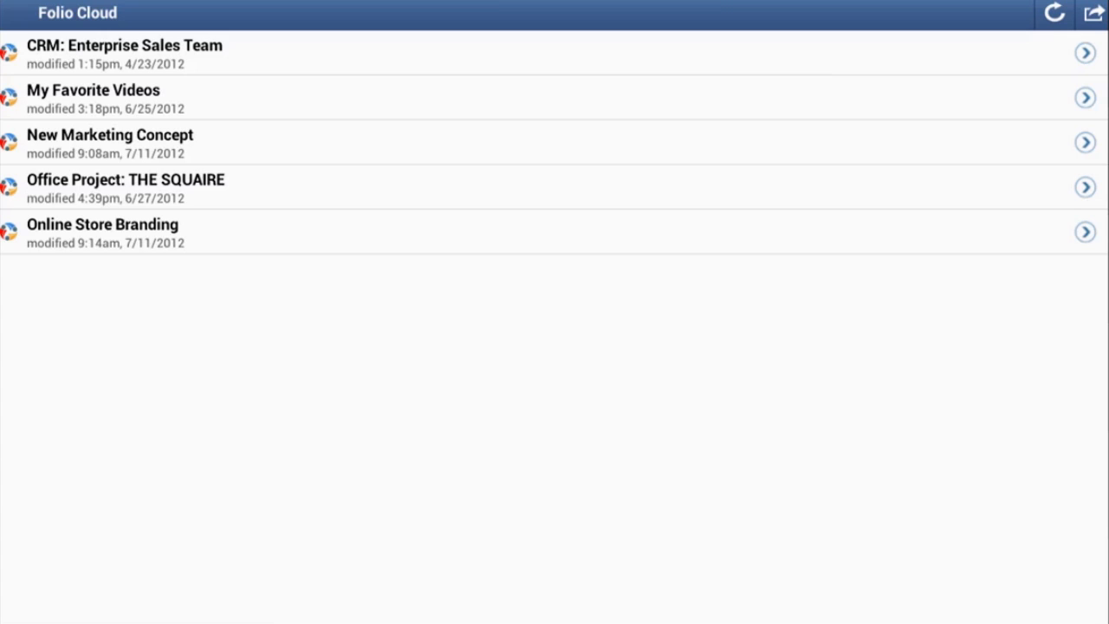
pyautogui.click(160, 140)
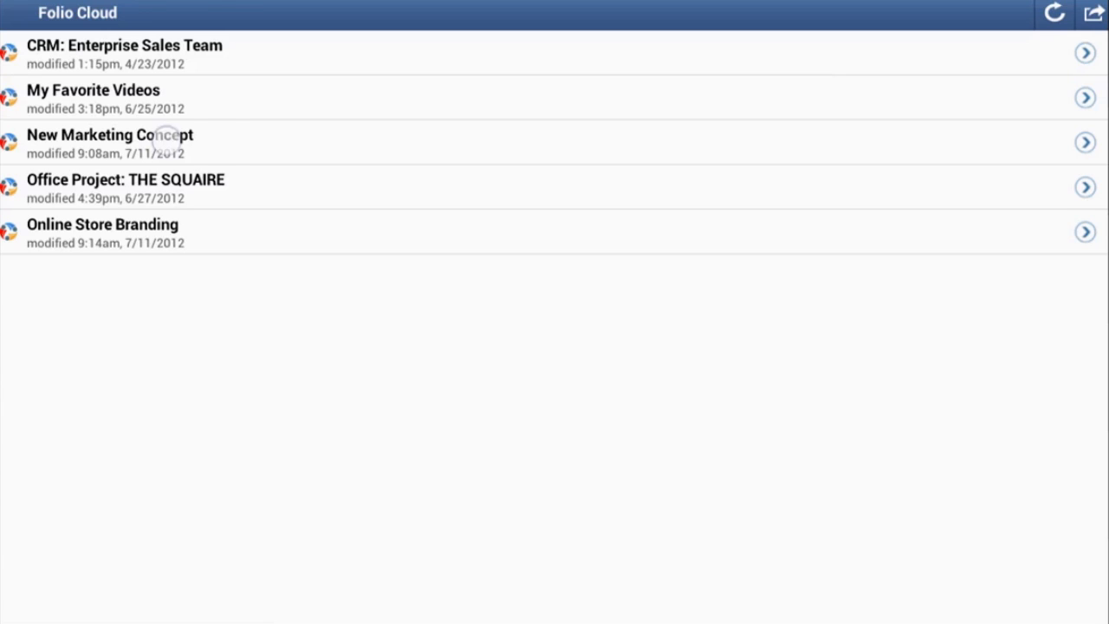
pyautogui.click(110, 142)
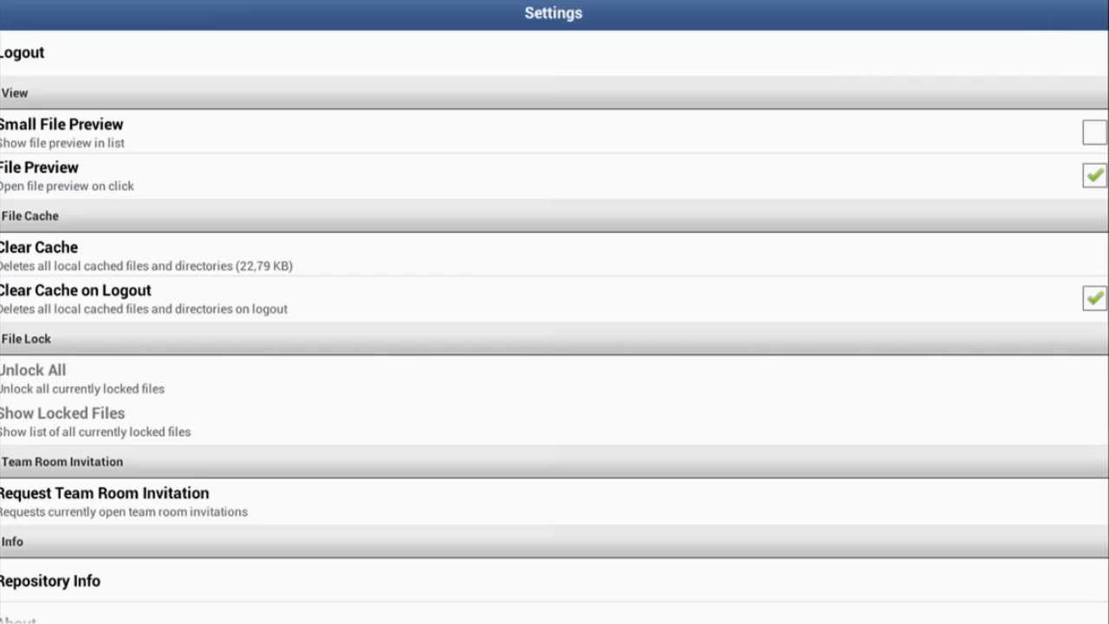
# Step: Enable Small File Preview under View so list thumbnails show
pyautogui.click(1094, 132)
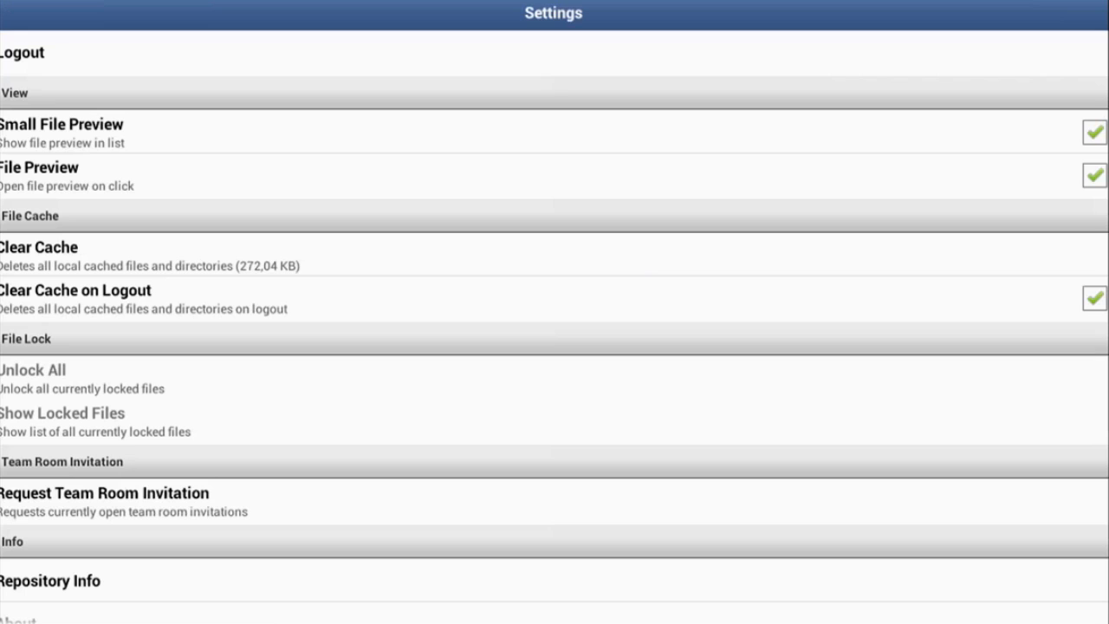
pyautogui.click(1096, 175)
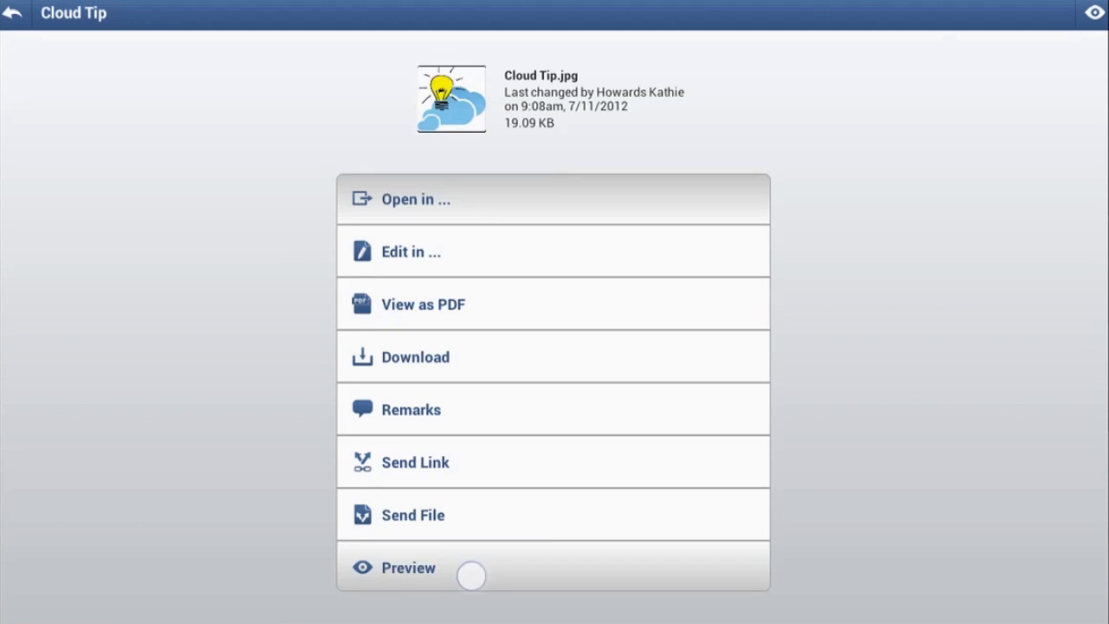
# Step: Download Cloud Tip.jpg, choose Open in…, then delete its local cache file and confirm
pyautogui.click(409, 568)
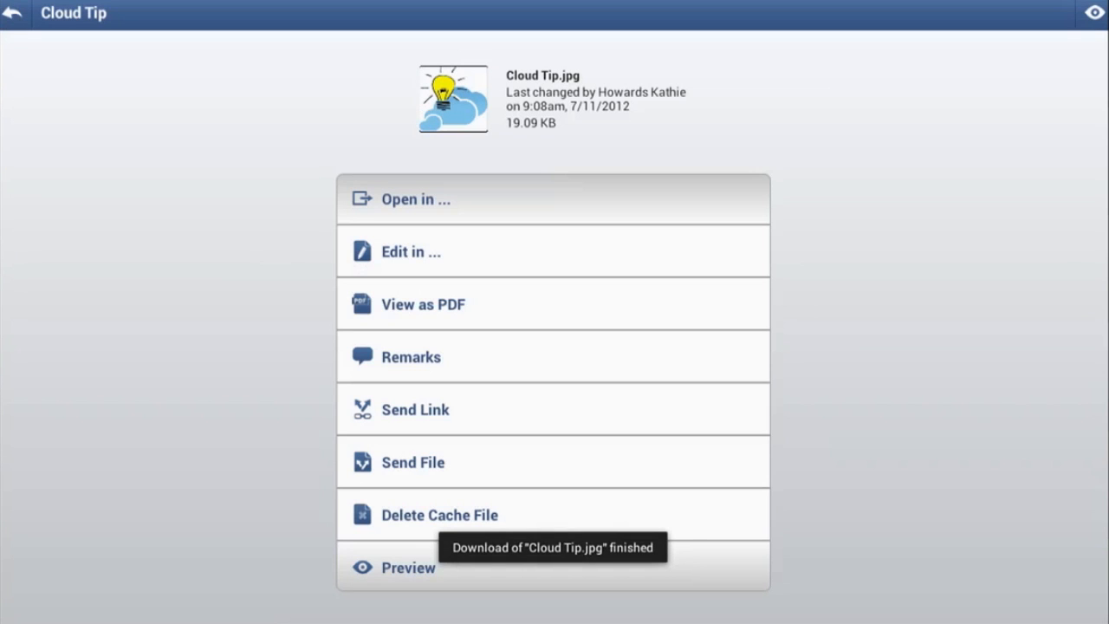
pyautogui.click(416, 198)
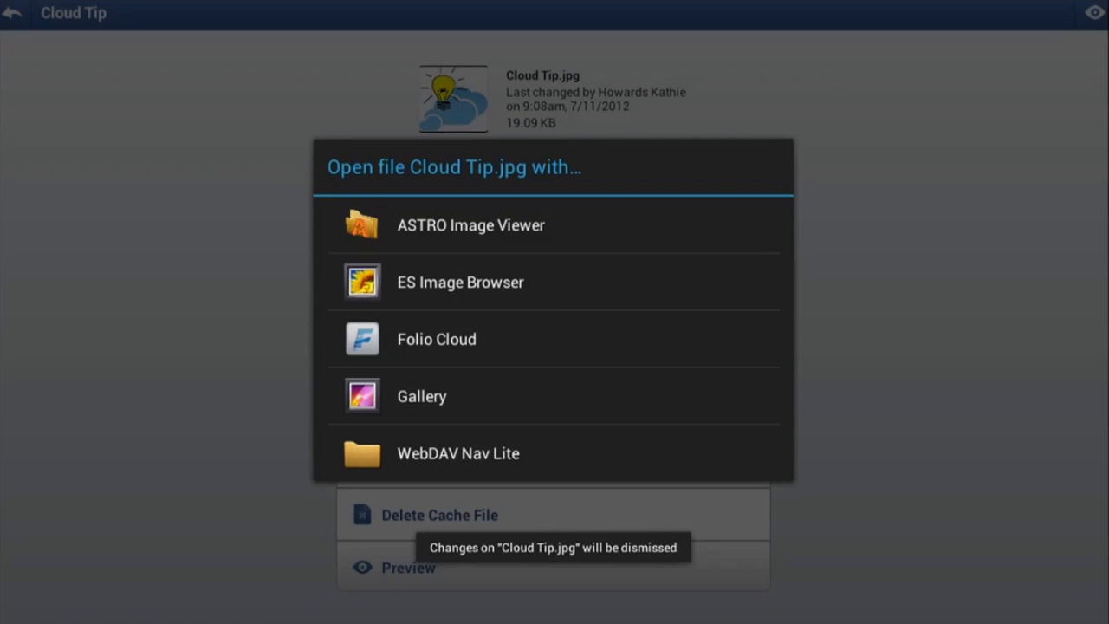
pyautogui.click(422, 395)
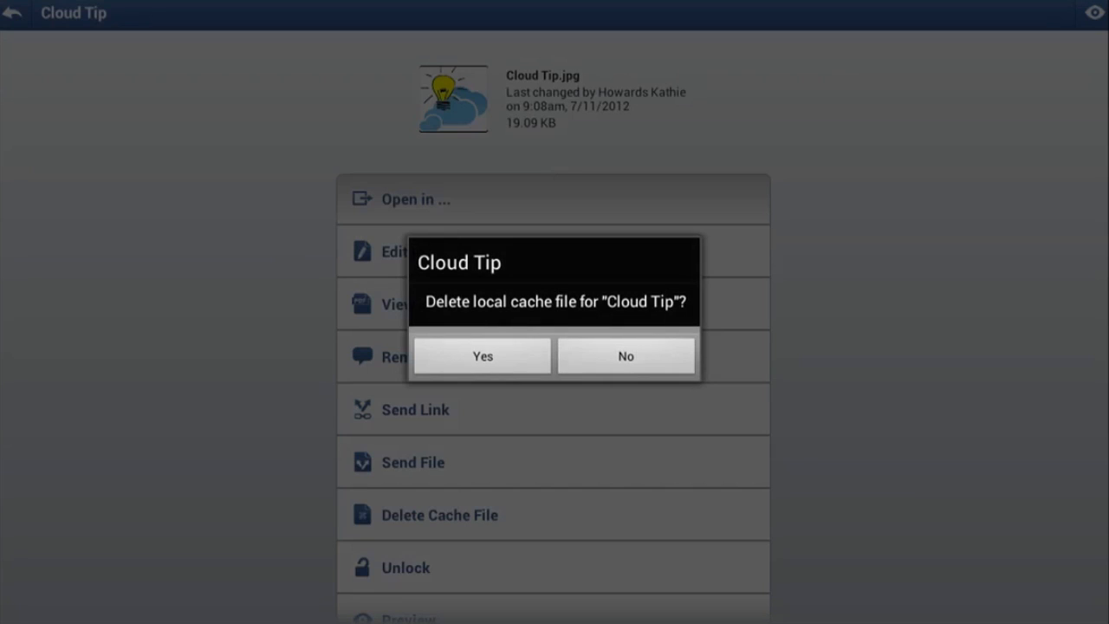
pyautogui.click(482, 357)
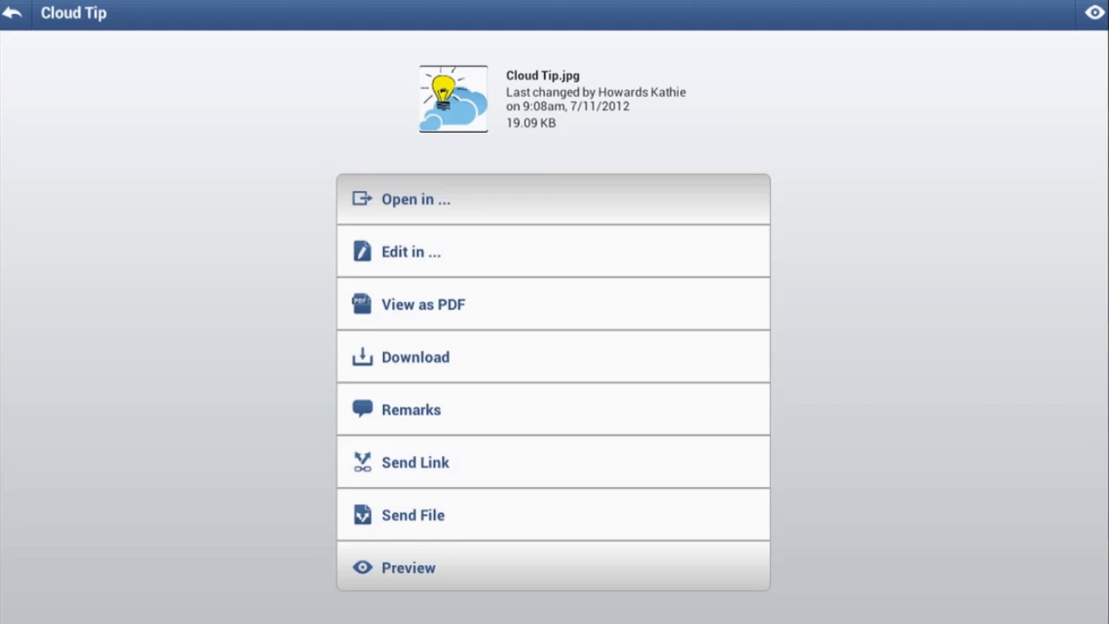
pyautogui.click(416, 357)
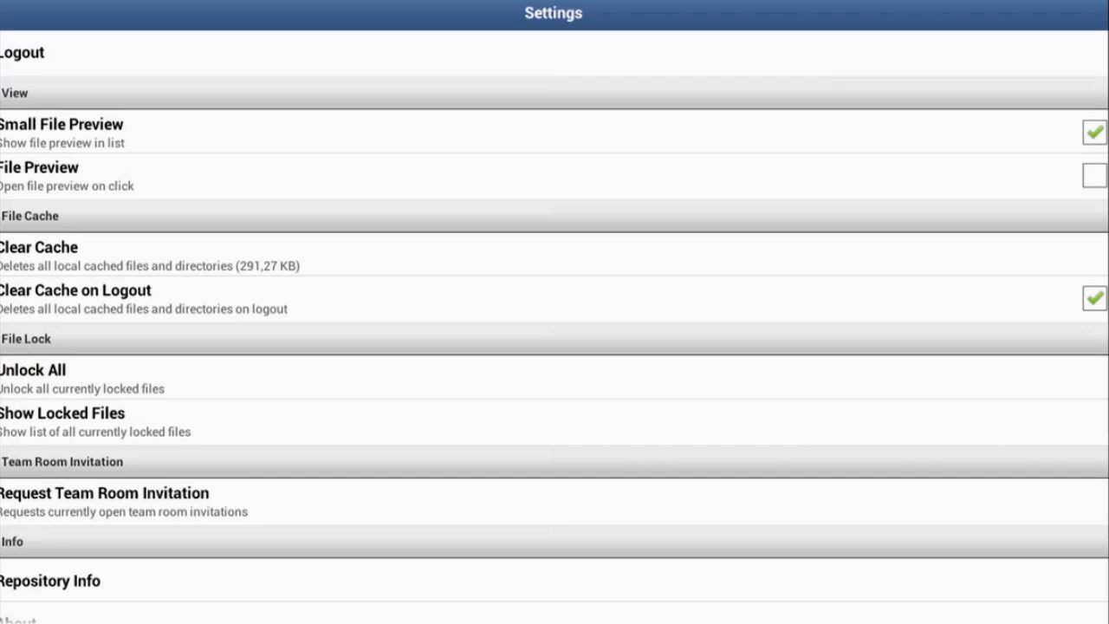
# Step: Add a Facebook logo remark to Key Visual.jpg, then send Cloud Cupcakes.jpg via Gmail
pyautogui.click(14, 14)
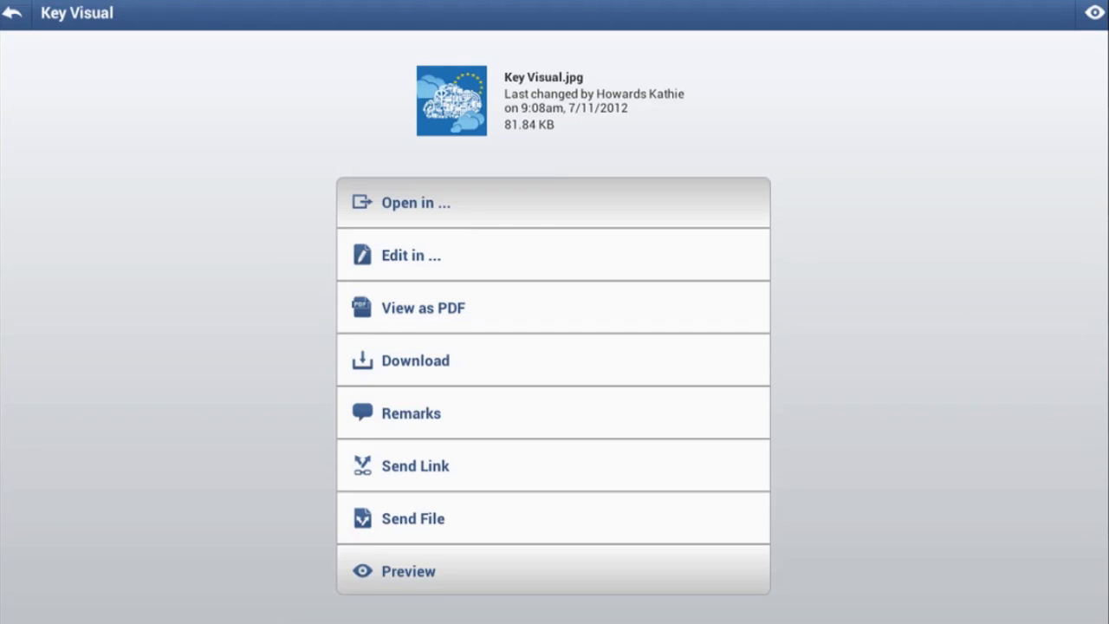
pyautogui.click(413, 413)
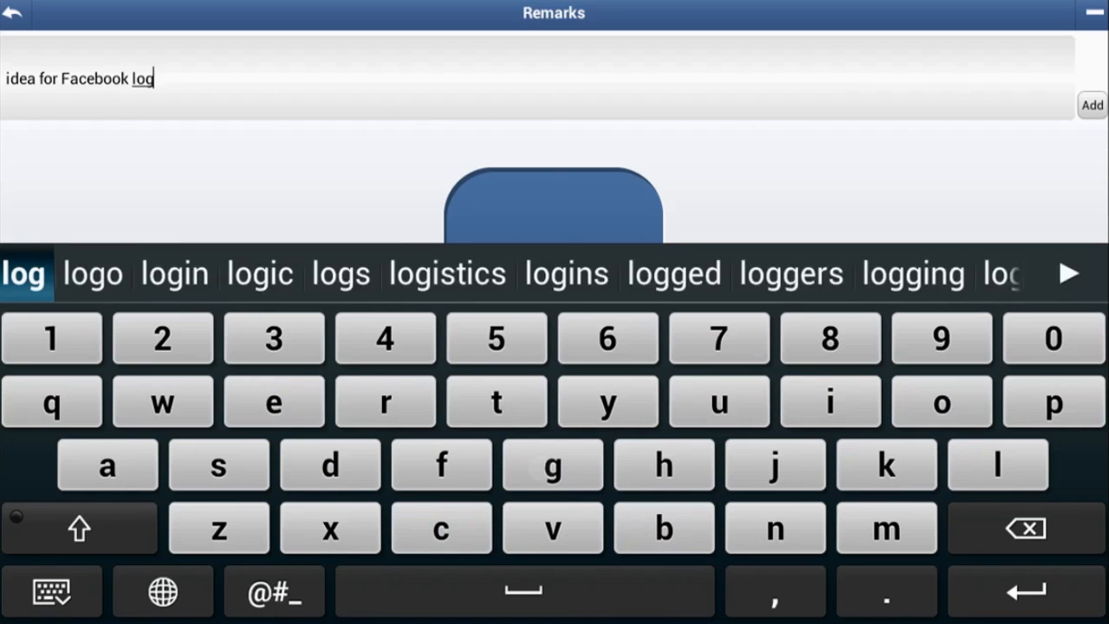
pyautogui.click(13, 14)
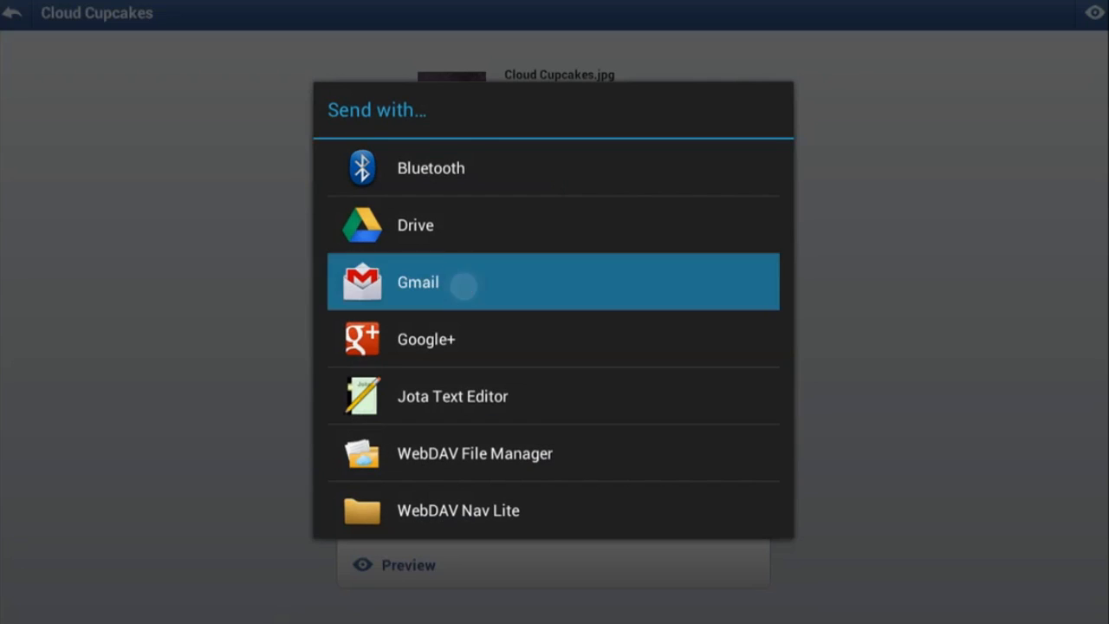
pyautogui.click(416, 281)
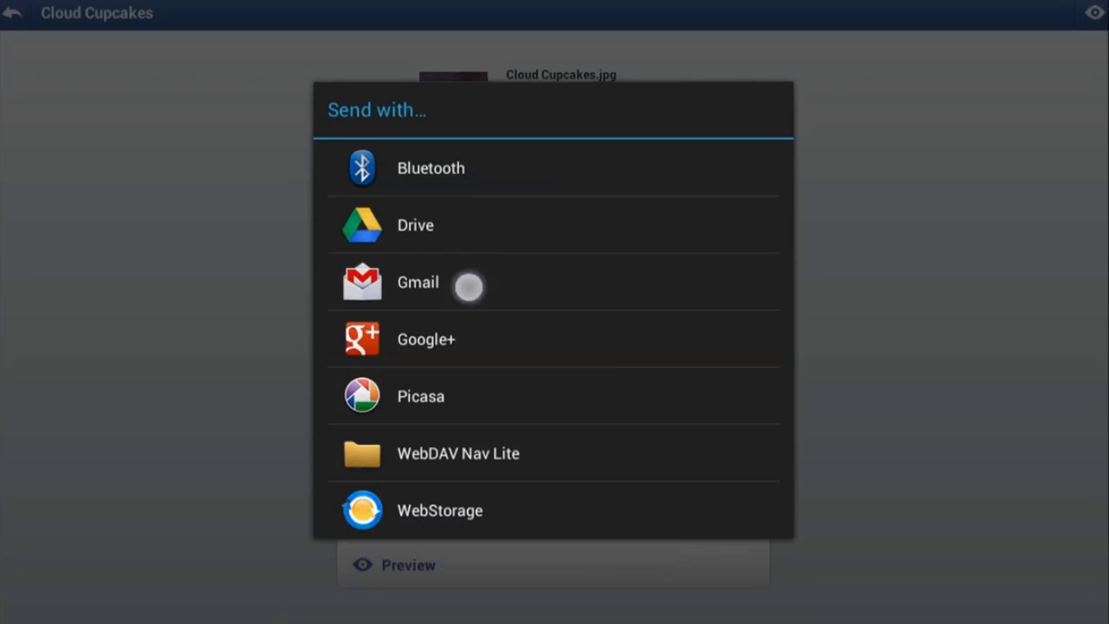
pyautogui.click(418, 281)
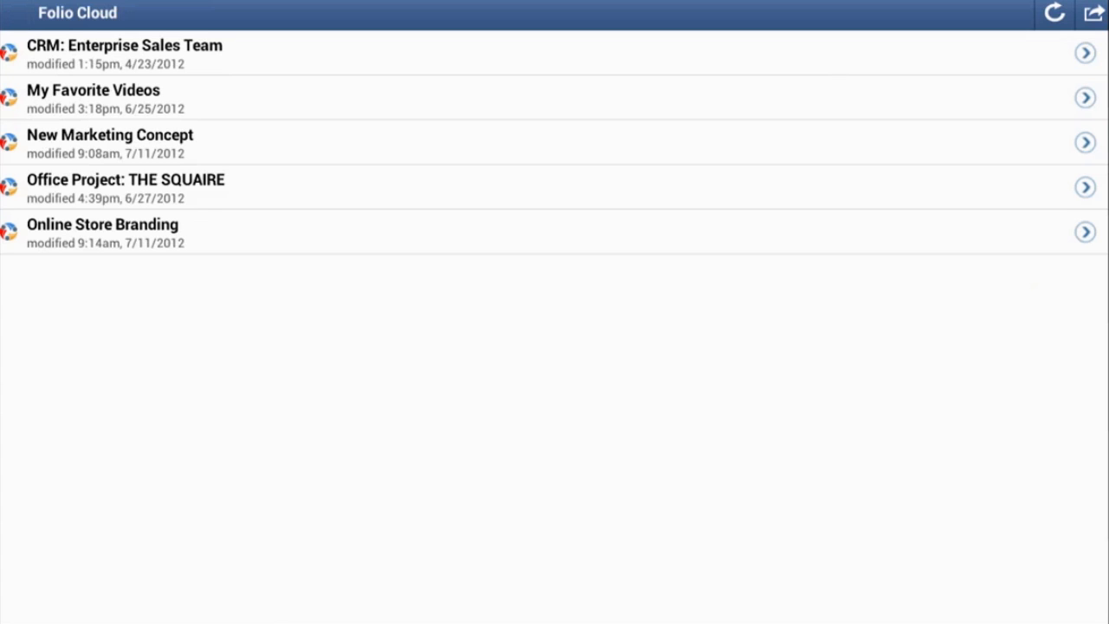
# Step: Start offline synchronization for New Marketing Concept and return to the team room list
pyautogui.click(111, 140)
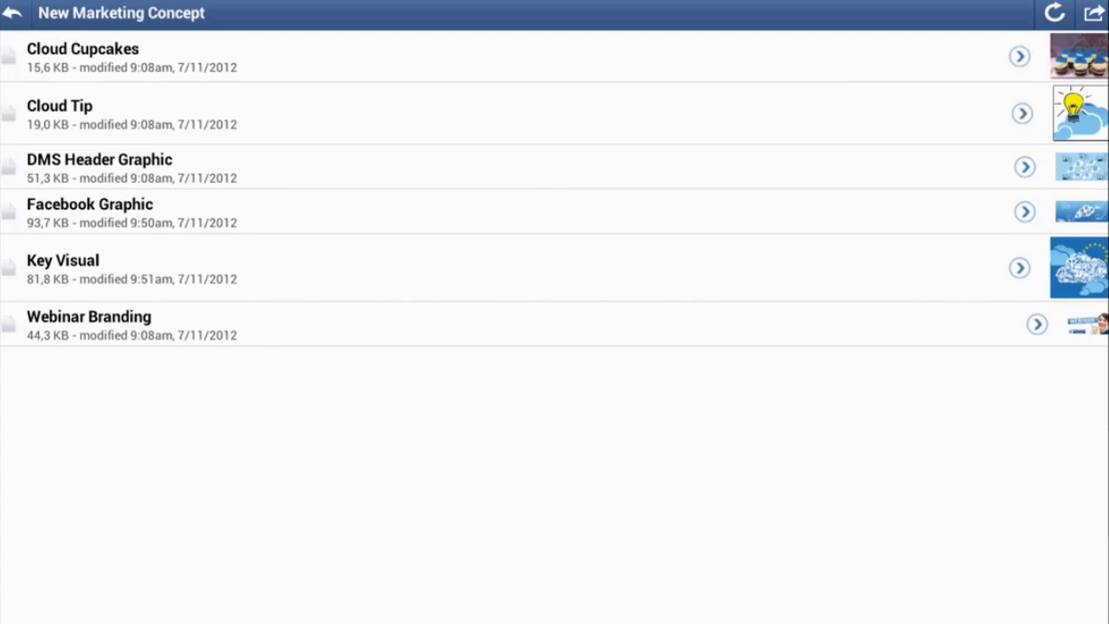
pyautogui.click(1094, 14)
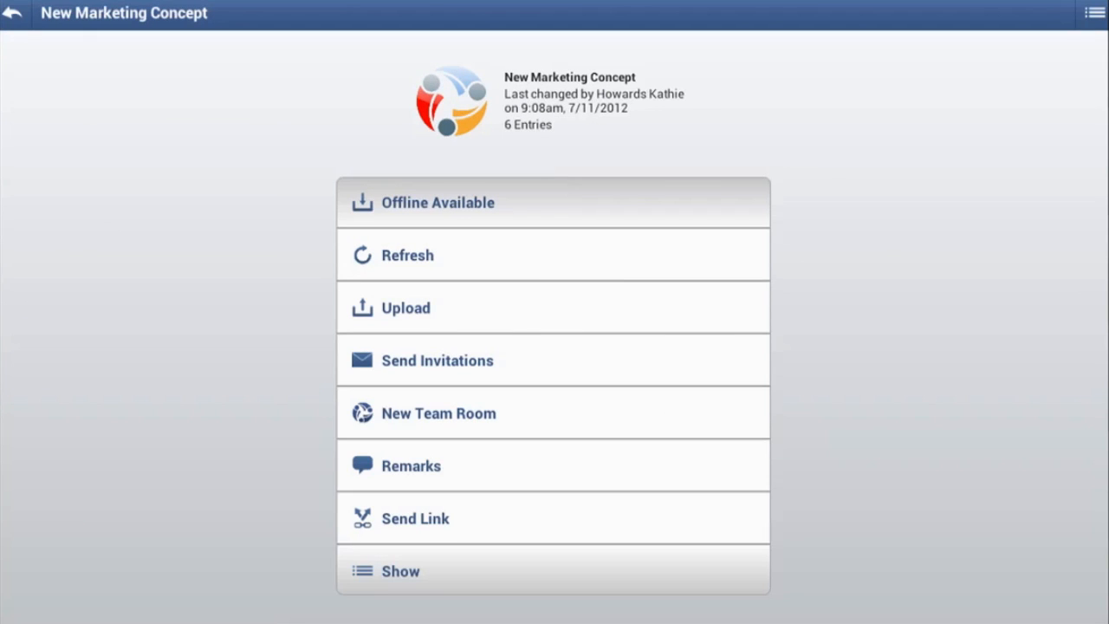
pyautogui.click(437, 201)
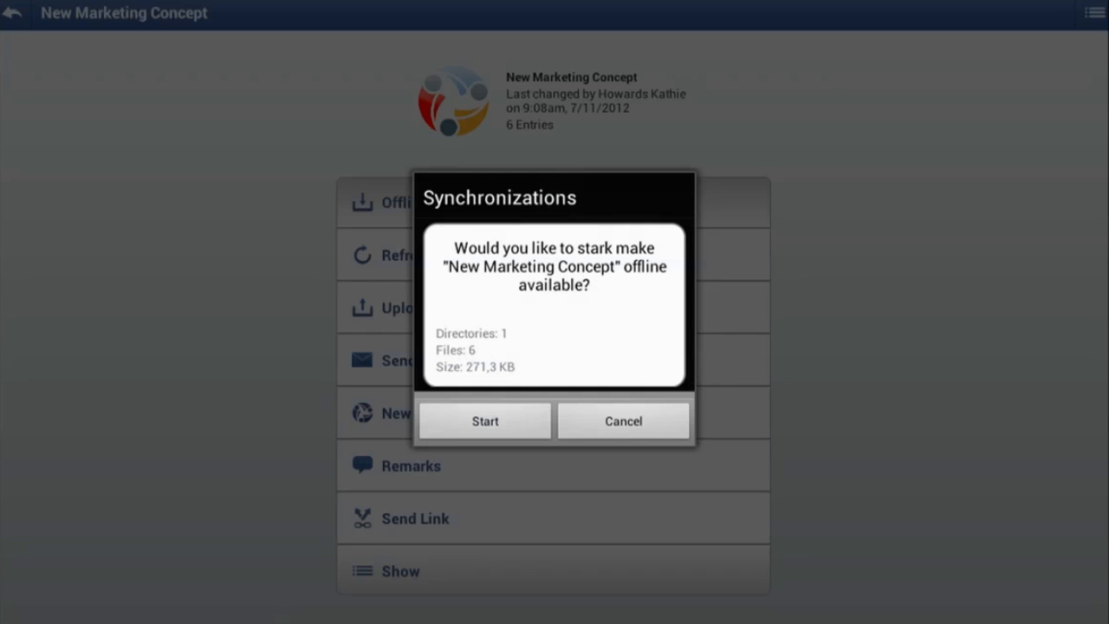
pyautogui.click(486, 421)
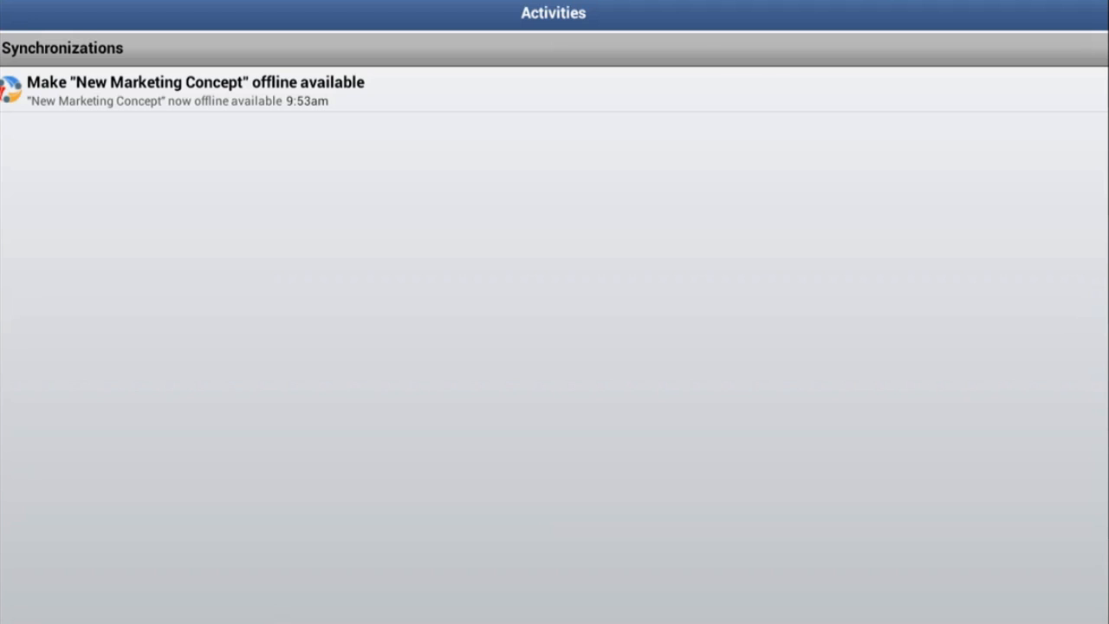
pyautogui.click(195, 90)
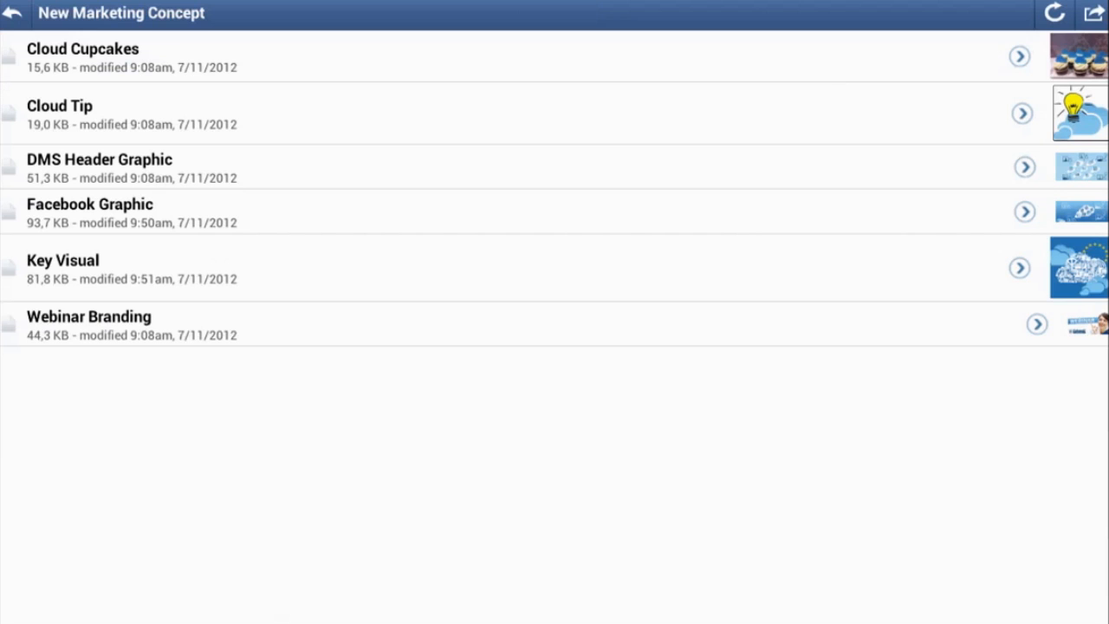
pyautogui.click(12, 13)
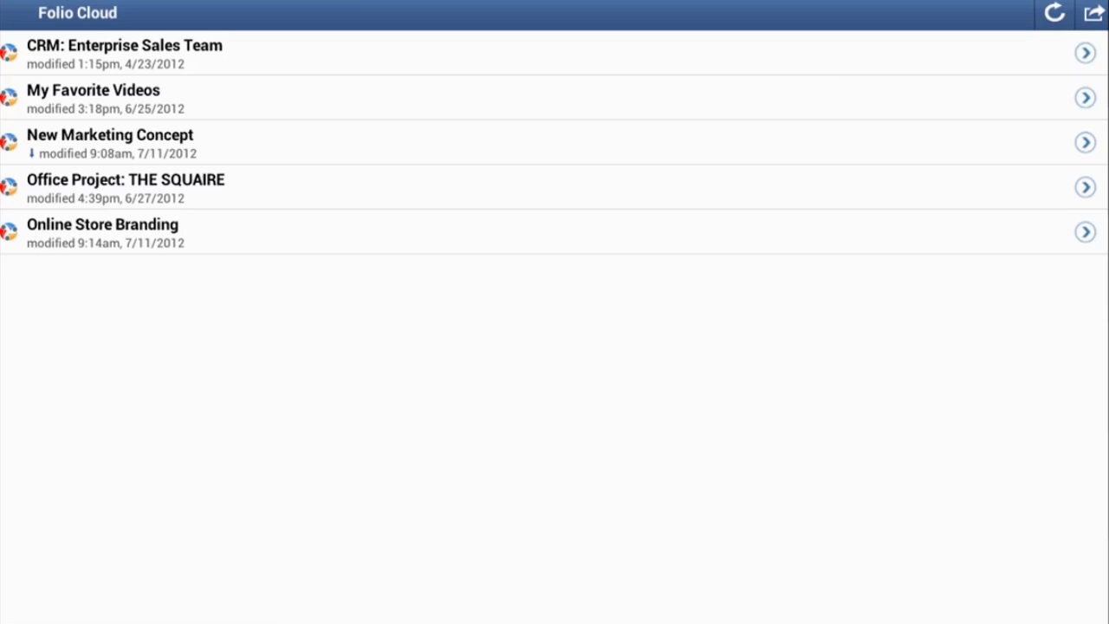
pyautogui.click(1054, 14)
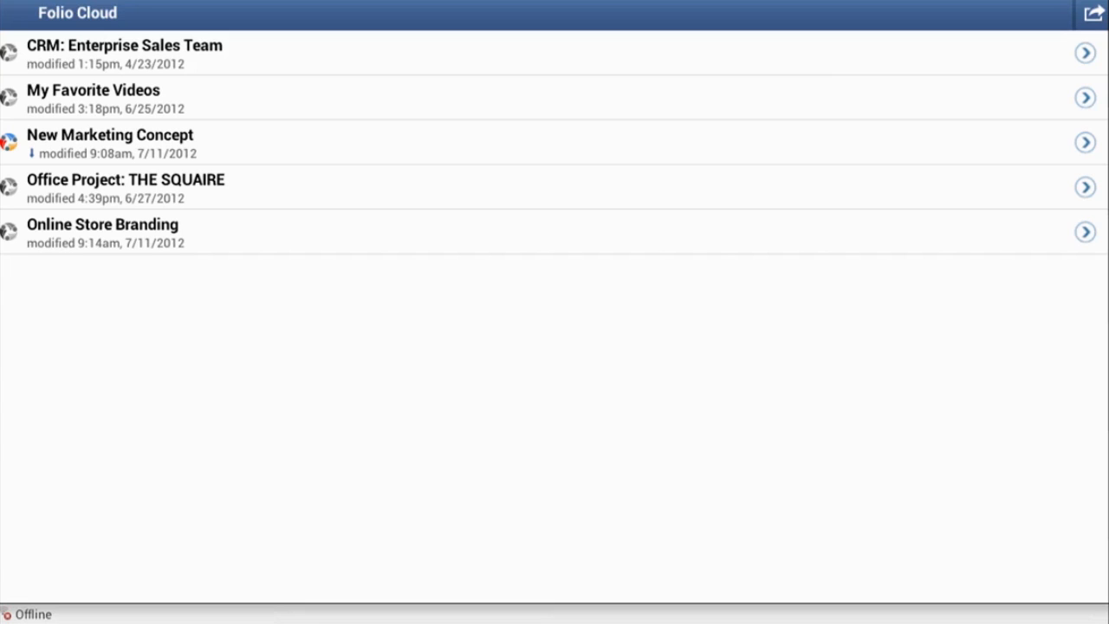
pyautogui.click(111, 142)
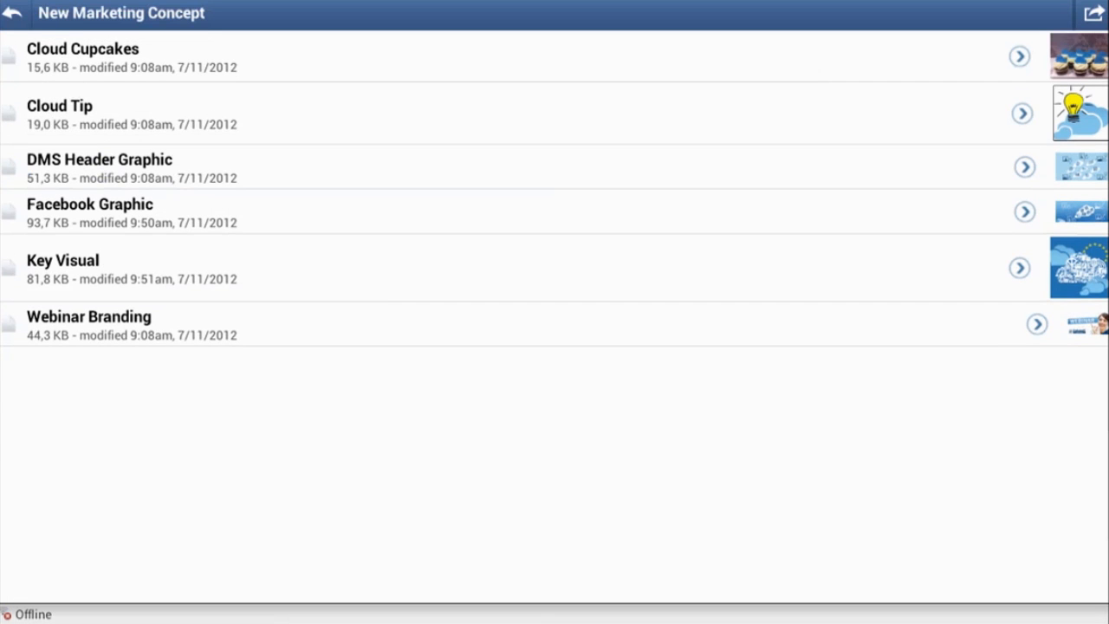
pyautogui.click(1027, 166)
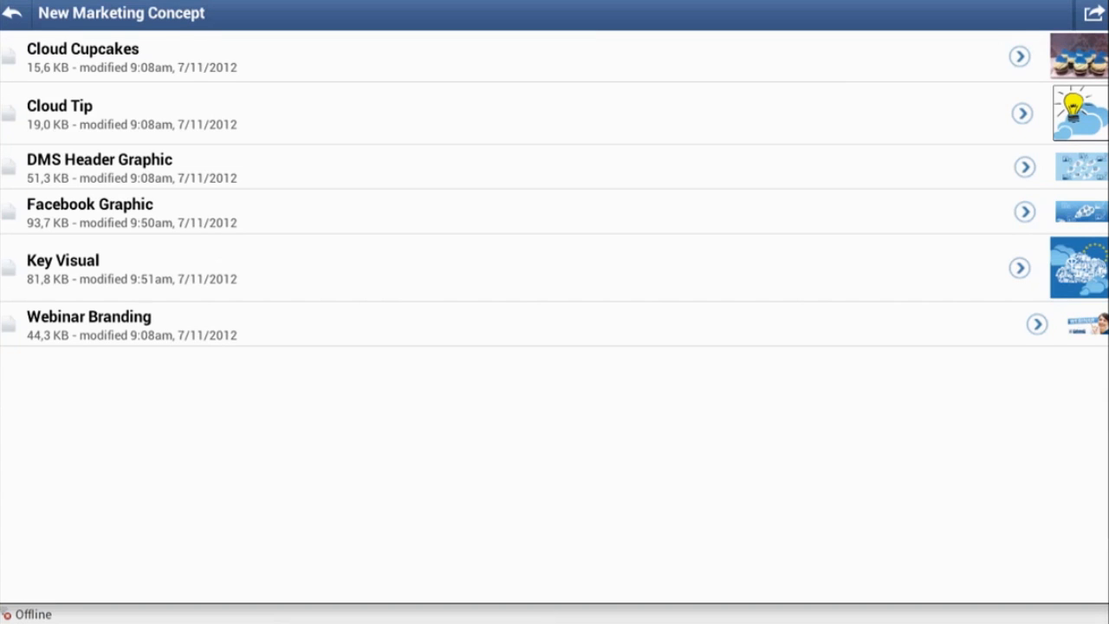
pyautogui.click(14, 14)
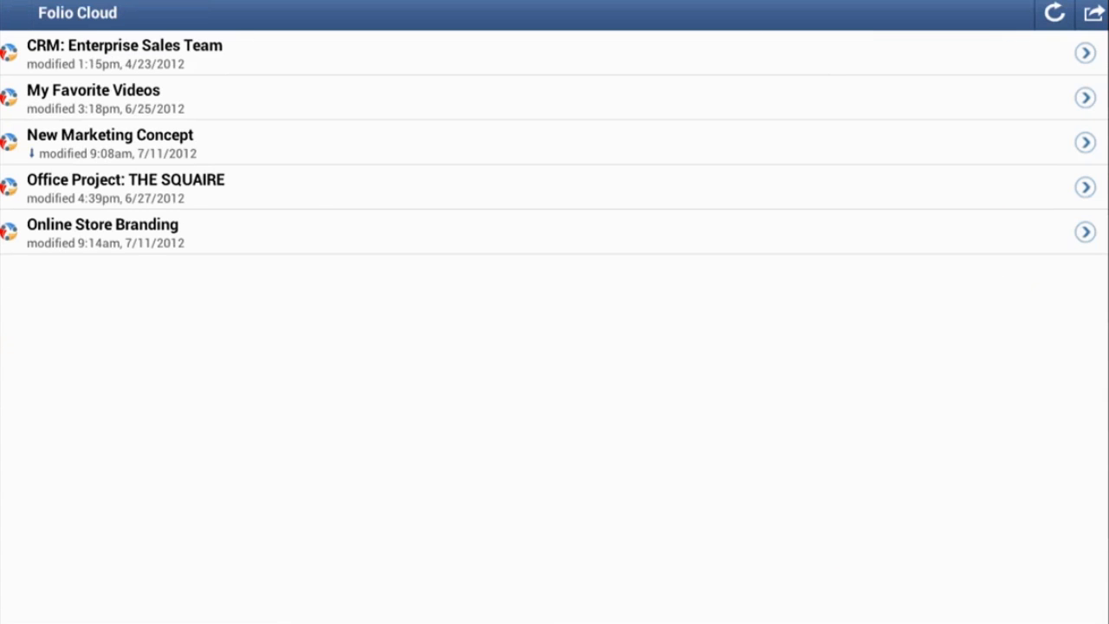
pyautogui.click(111, 142)
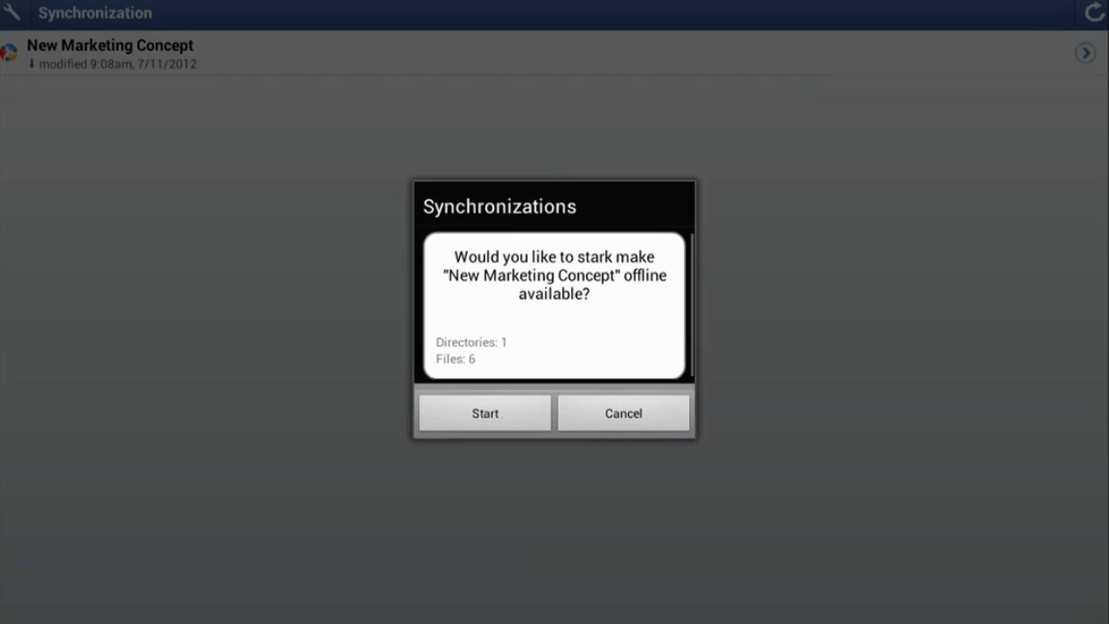
# Step: Start the synchronization of the offline copy of New Marketing Concept again
pyautogui.click(486, 412)
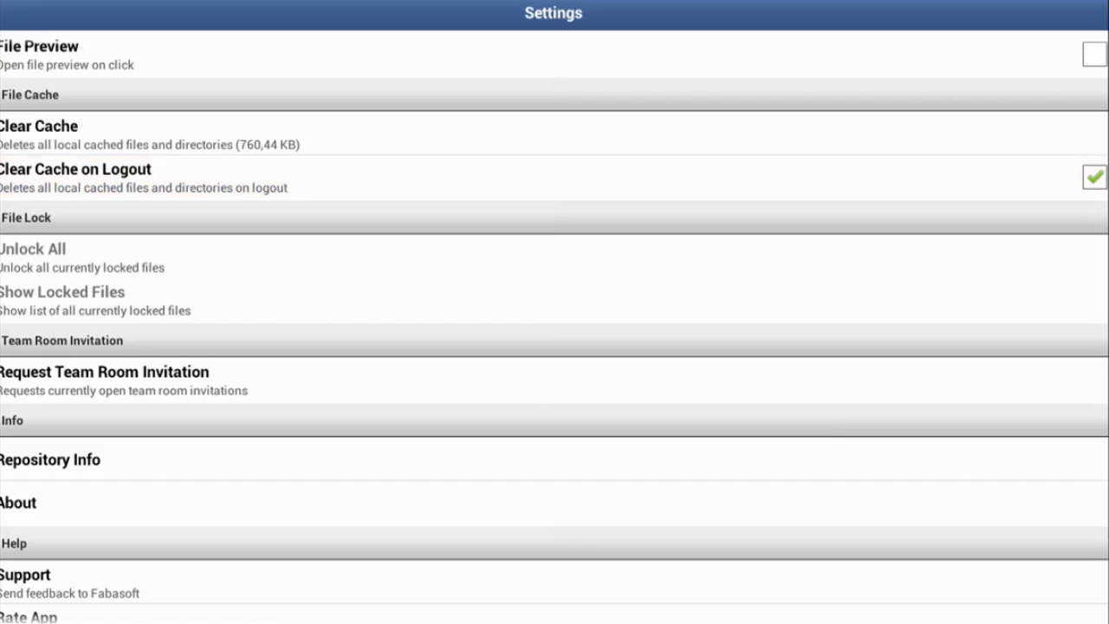
# Step: Browse the Settings options, then log out to return to the Folio Cloud sign-in screen
pyautogui.click(104, 380)
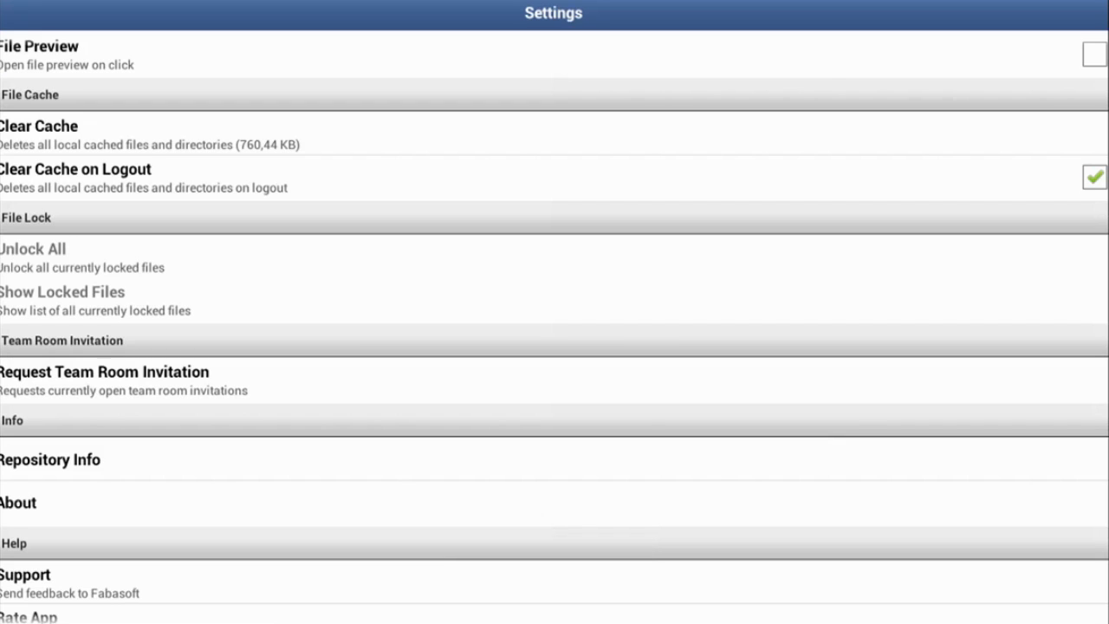
pyautogui.click(381, 492)
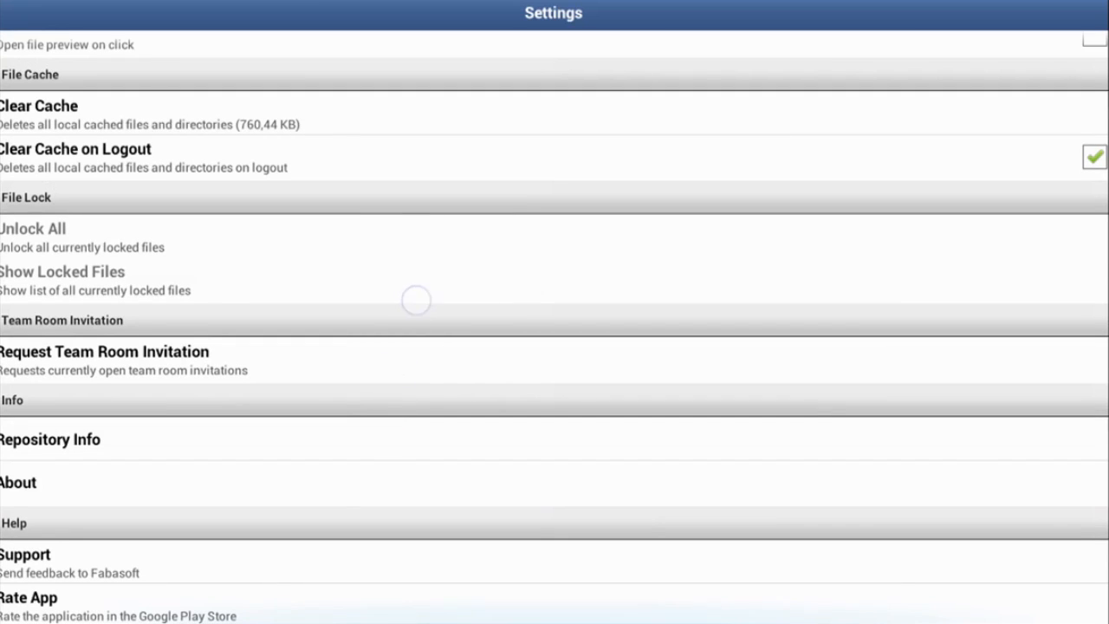
pyautogui.moveTo(251, 572)
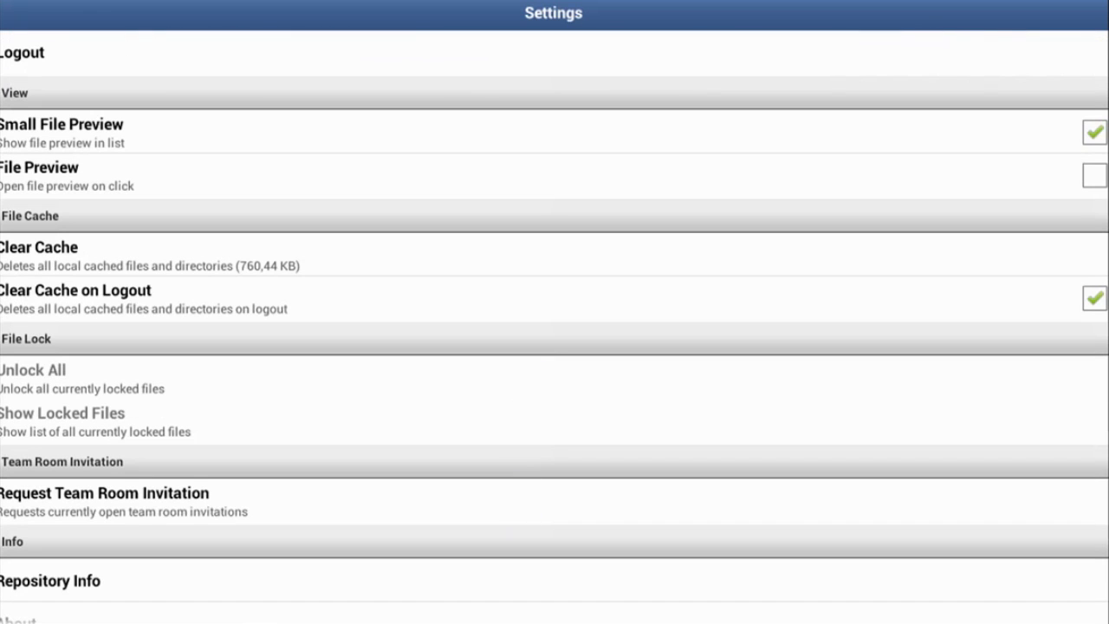
pyautogui.click(22, 52)
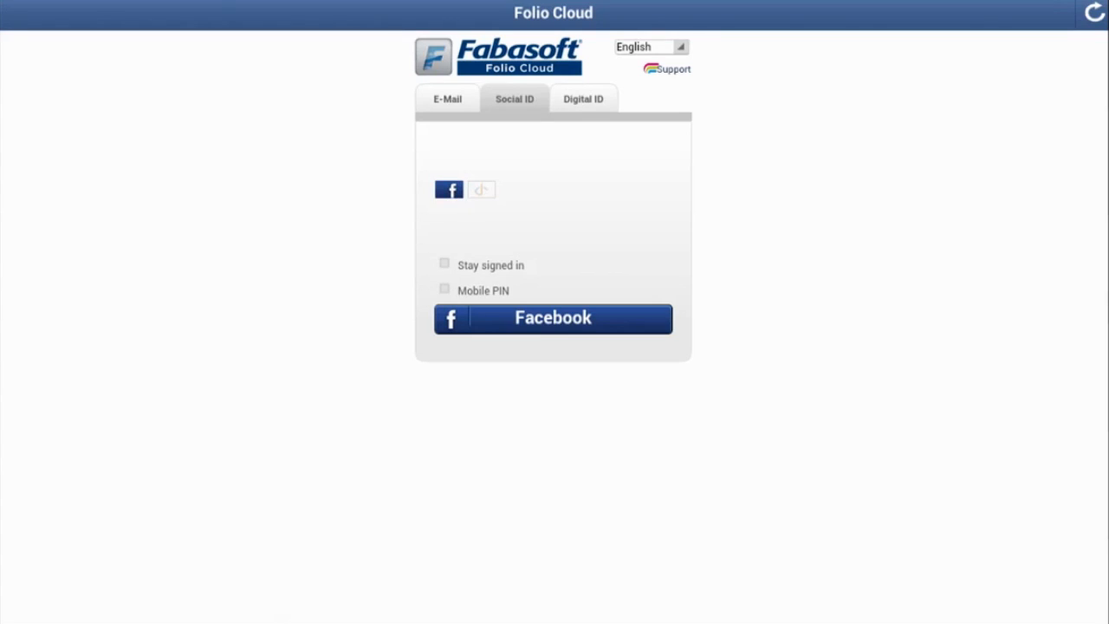